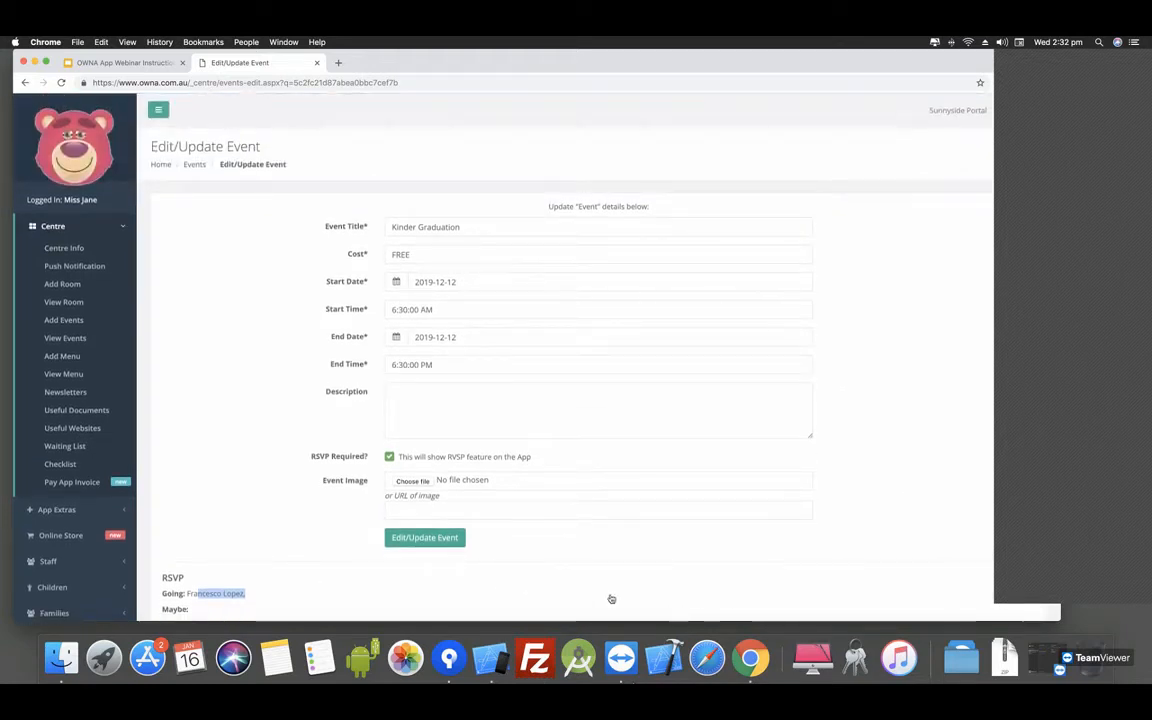
{"action": "mouse_move", "coordinate": [492, 658]}
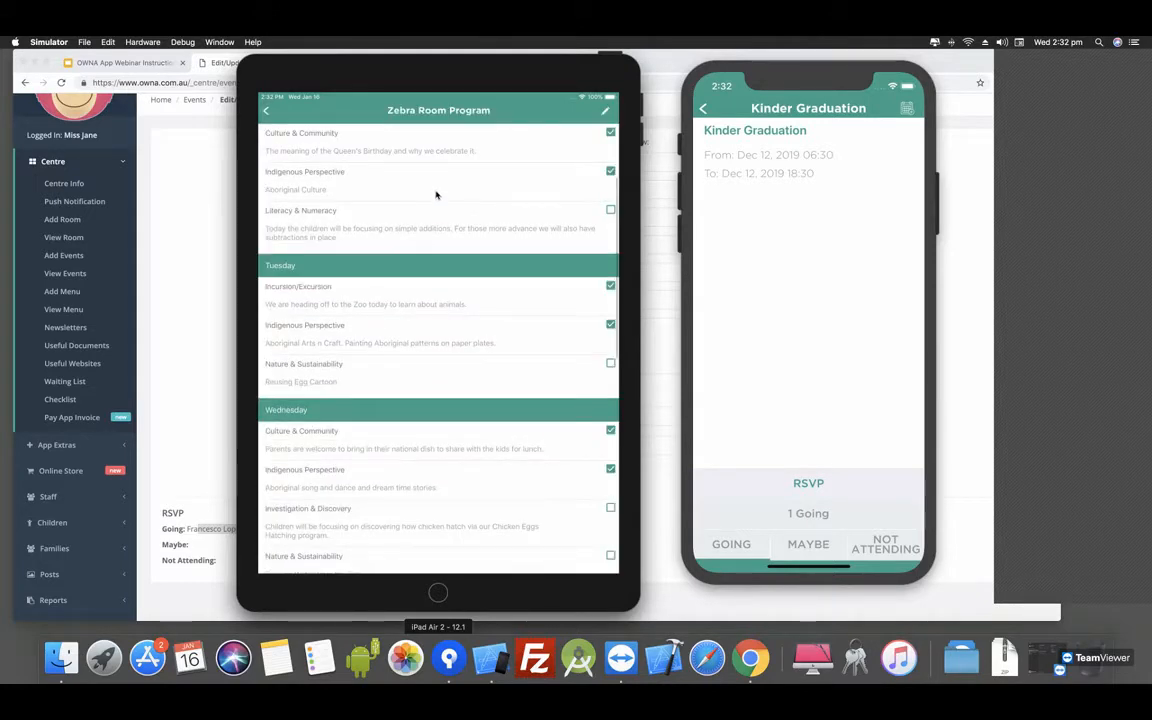
- Tick Wednesday's Investigation & Discovery and Nature & Sustainability activities as done
{"action": "scroll", "scroll_direction": "down", "scroll_amount": 3}
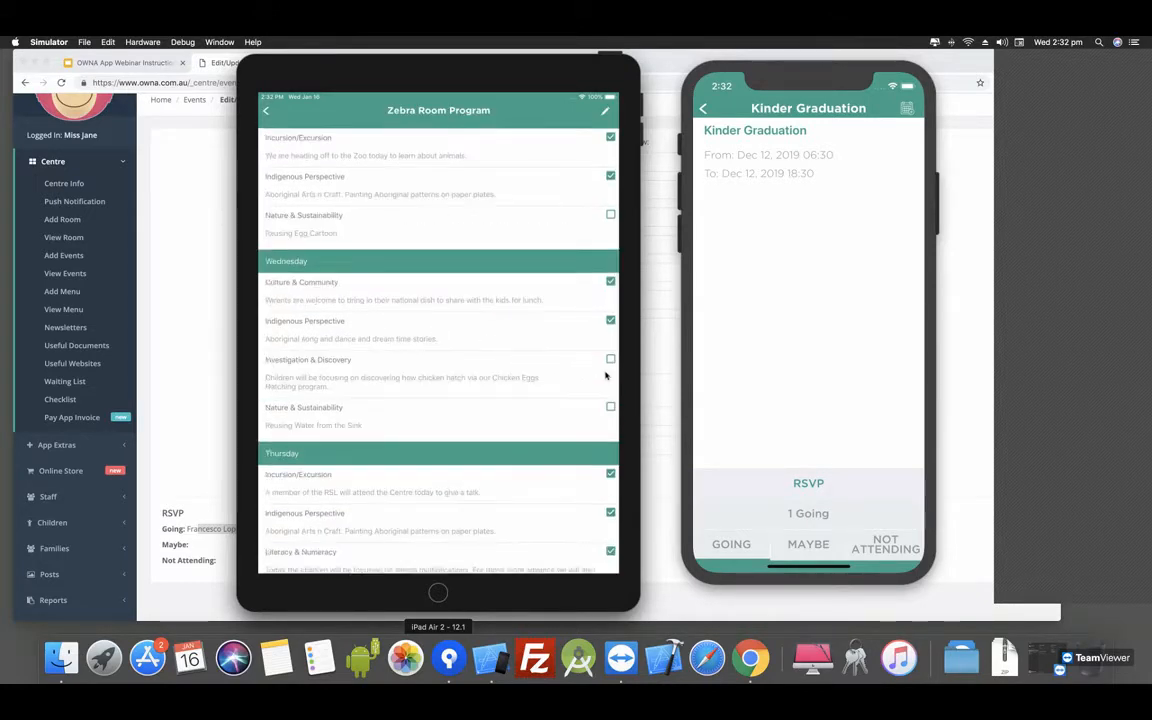
{"action": "left_click", "coordinate": [610, 408]}
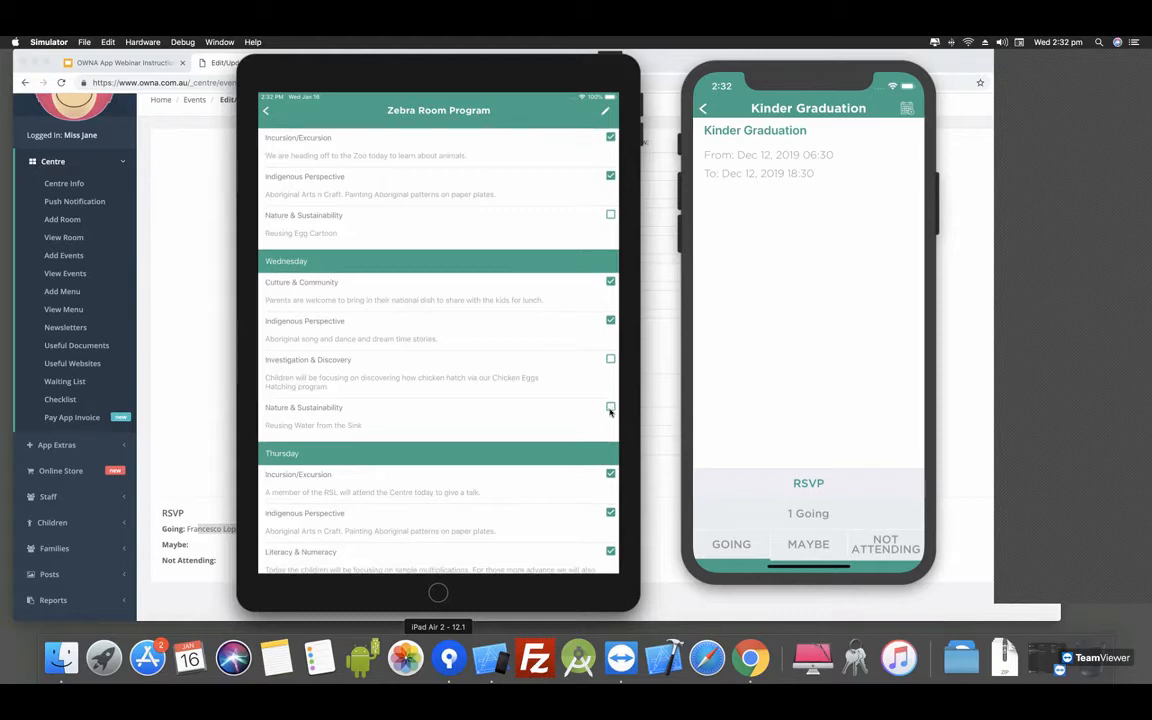
{"action": "left_click", "coordinate": [612, 408]}
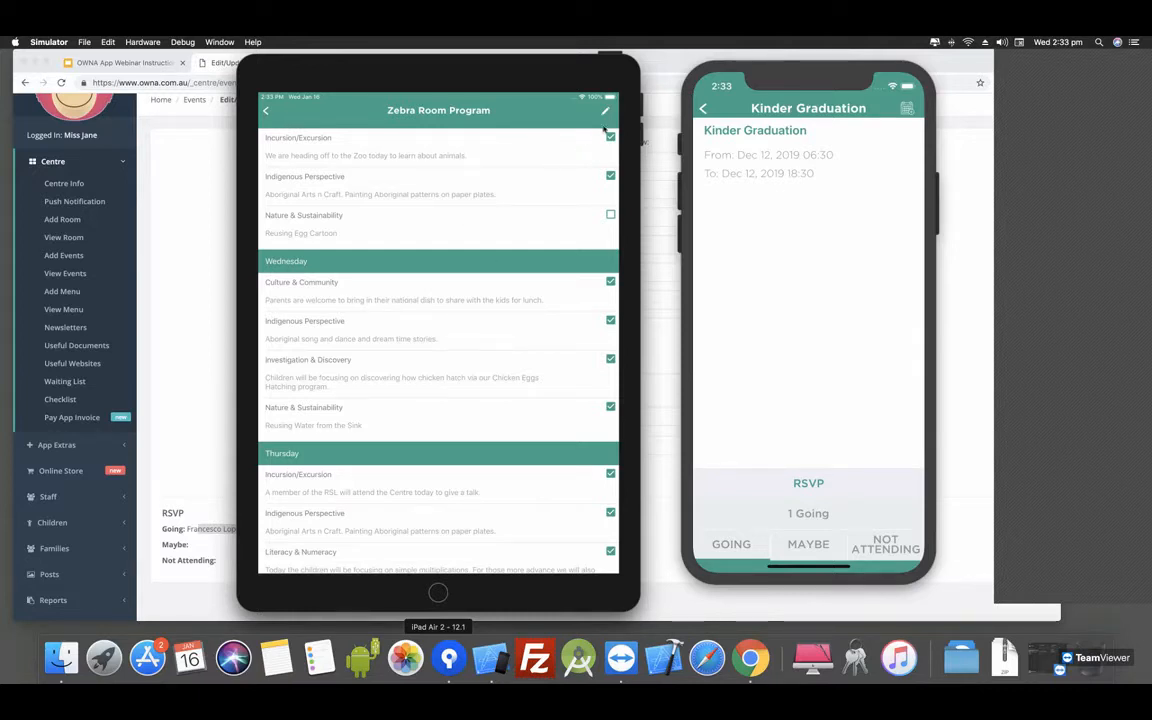
- Bring up the Update Curriculum Program form to enter the evaluation and reflection
{"action": "left_click", "coordinate": [604, 110]}
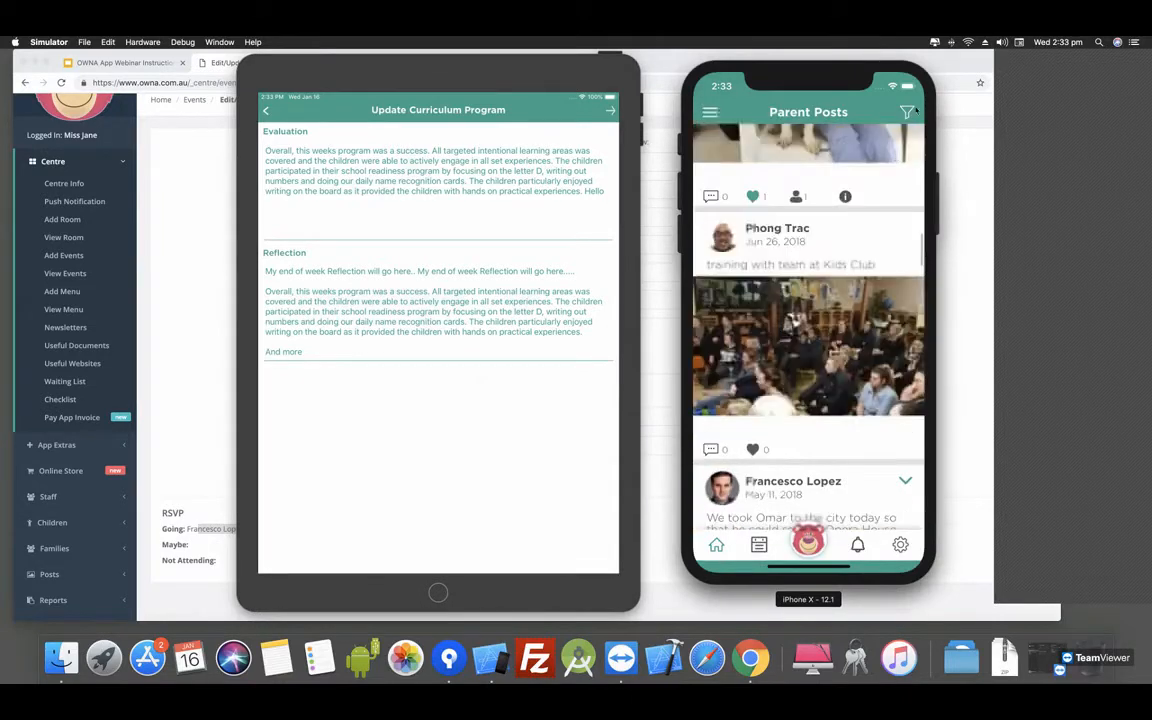
- From My Children, view the Zebra Room Program as a parent and read down to Friday
{"action": "left_click", "coordinate": [906, 112]}
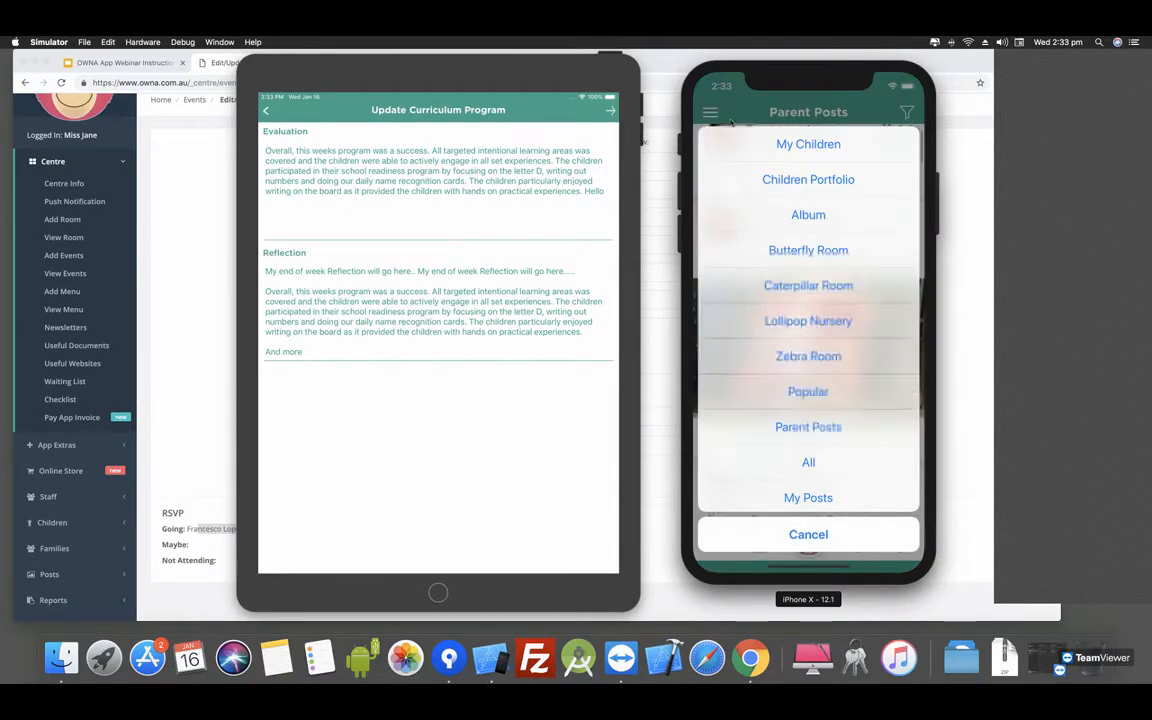
{"action": "left_click", "coordinate": [808, 462]}
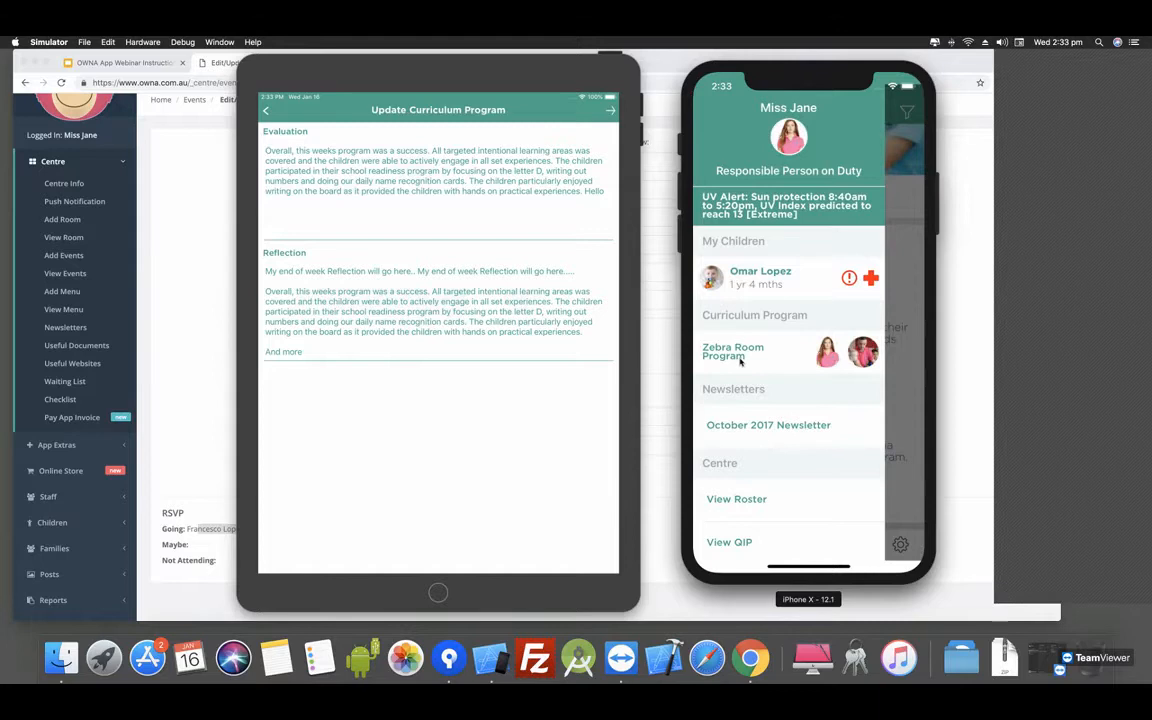
{"action": "left_click", "coordinate": [732, 352]}
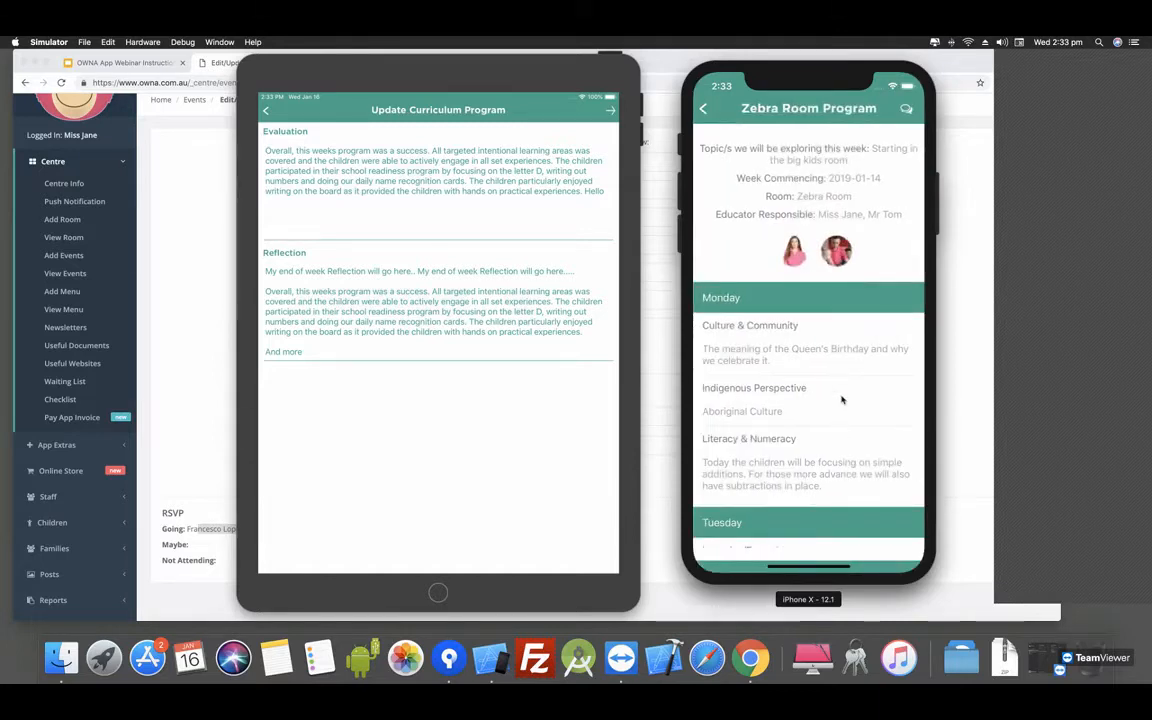
{"action": "scroll", "scroll_direction": "down", "scroll_amount": 3}
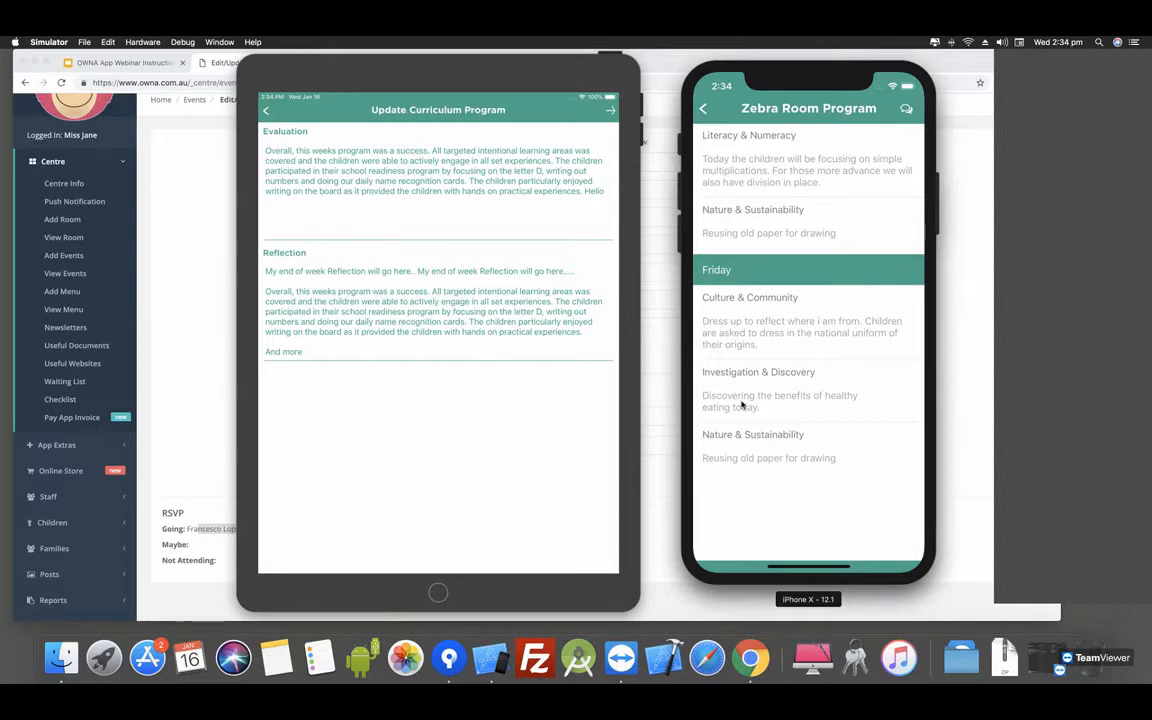
{"action": "mouse_move", "coordinate": [764, 128]}
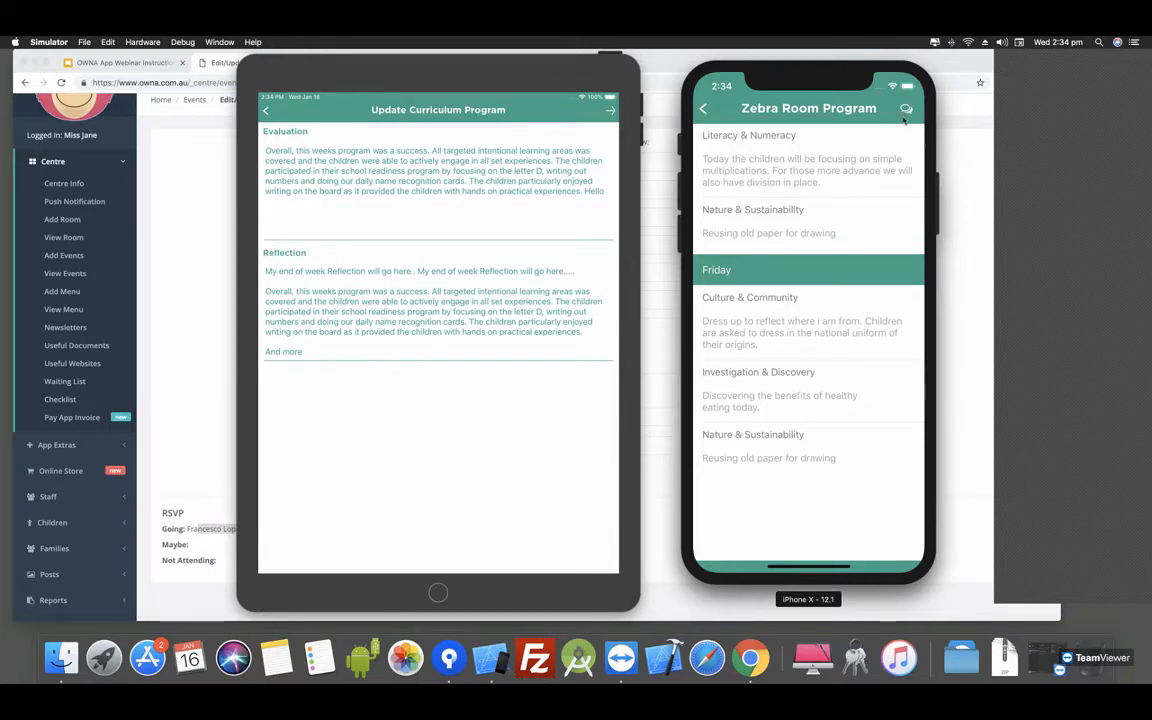
- Send parent feedback 'I really enjoyed this week's program' with a bit of everything included
{"action": "left_click", "coordinate": [904, 108]}
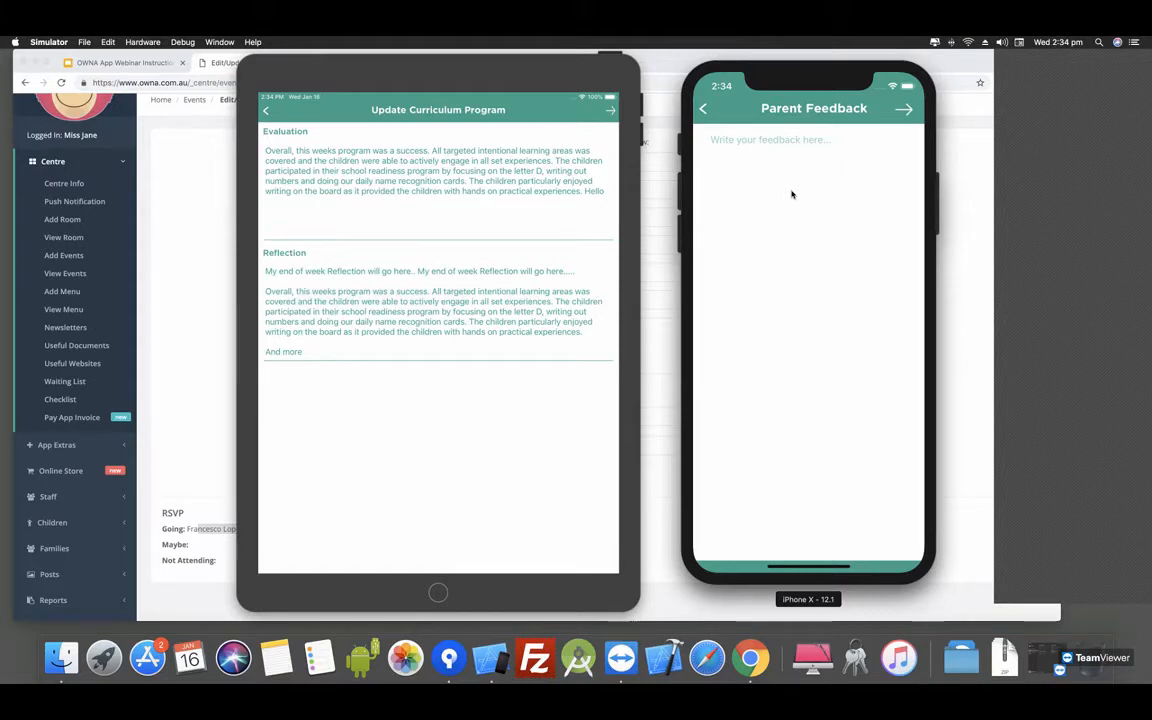
{"action": "mouse_move", "coordinate": [710, 160]}
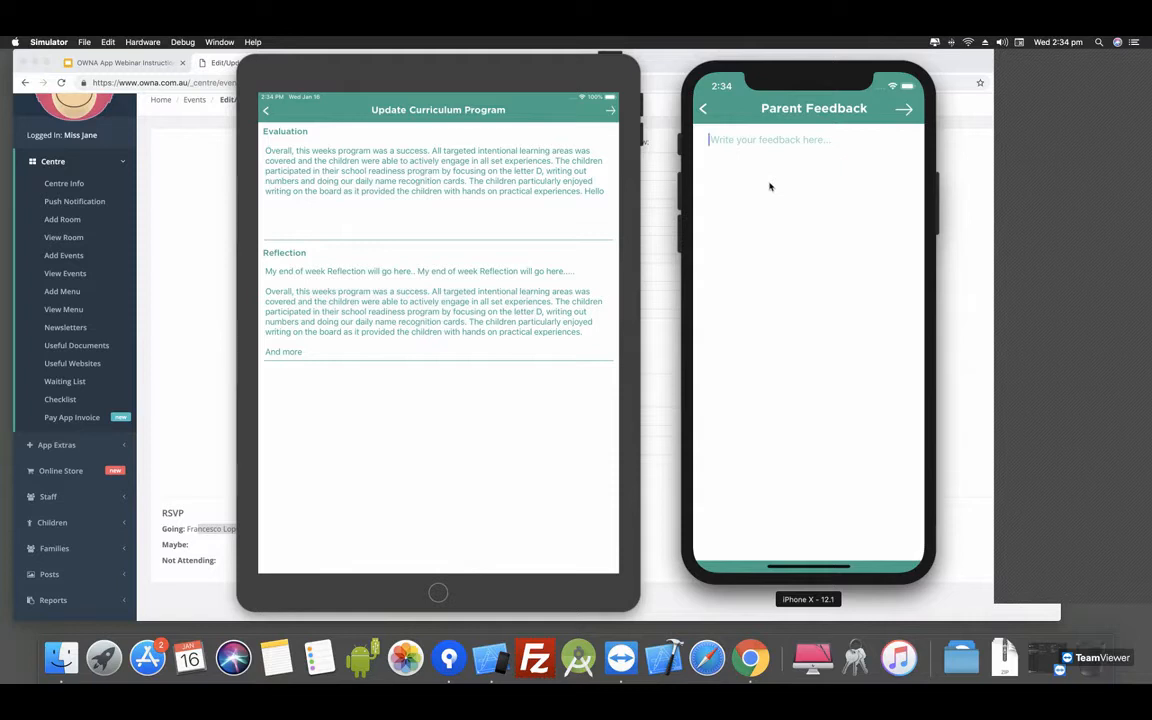
{"action": "type", "text": "I really"}
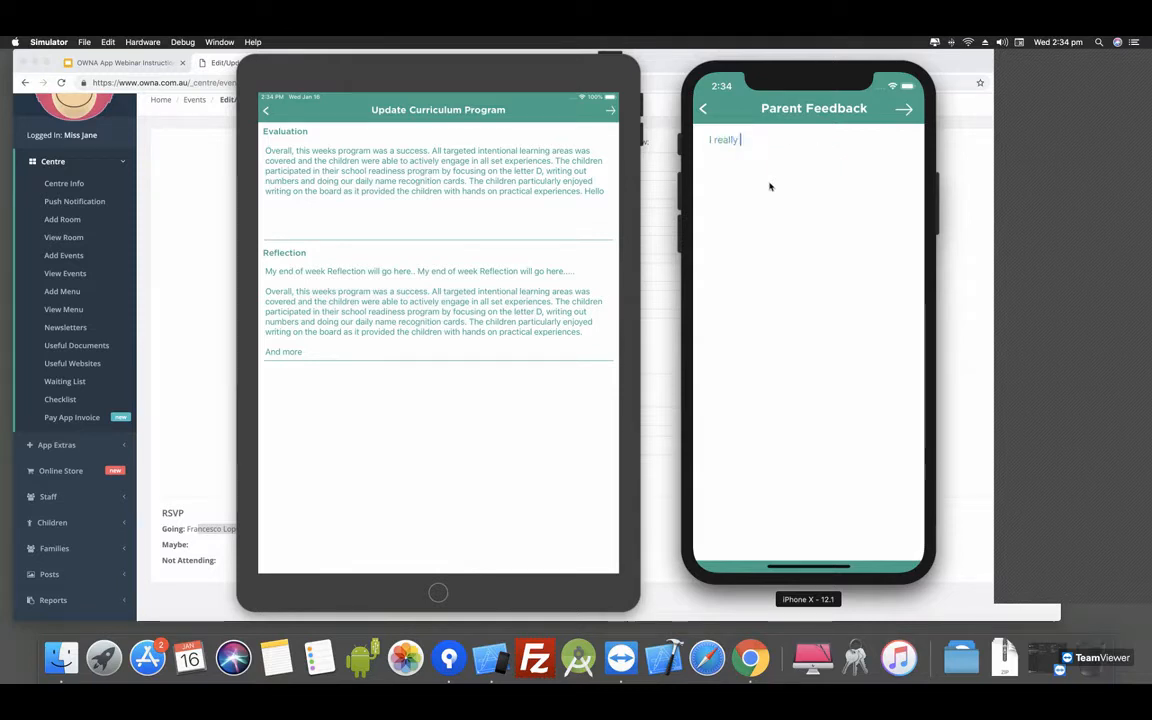
{"action": "type", "text": "enjoyed this."}
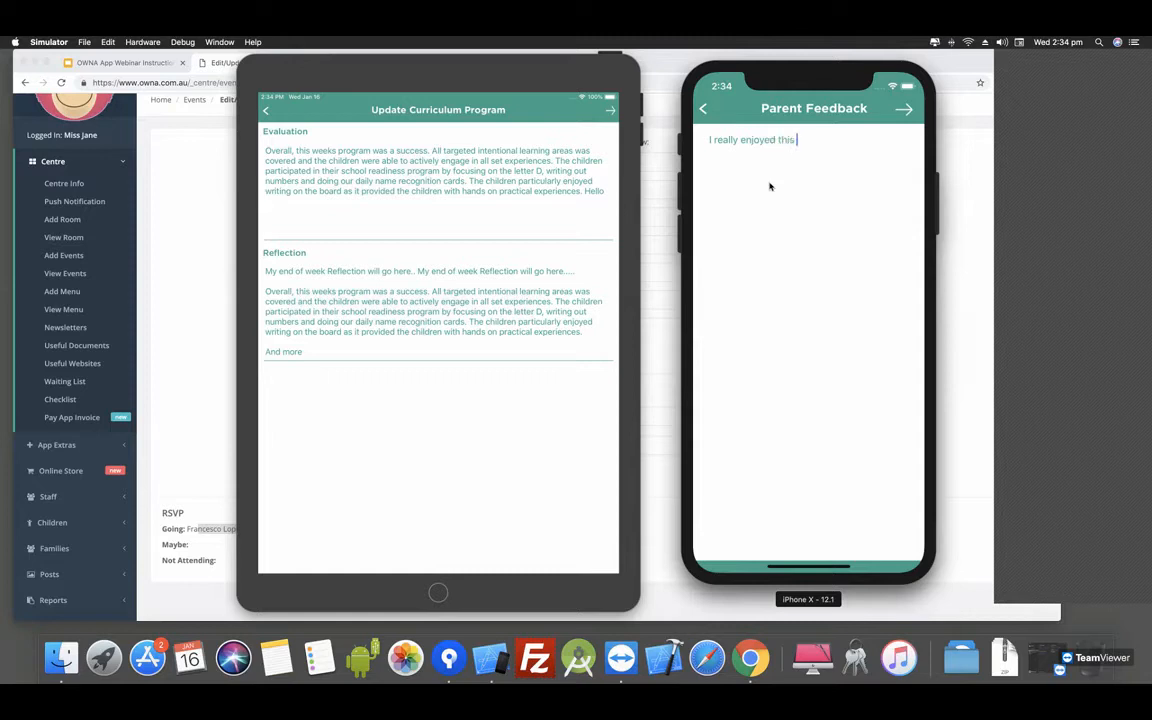
{"action": "type", "text": "week's program, a bit of everything included."}
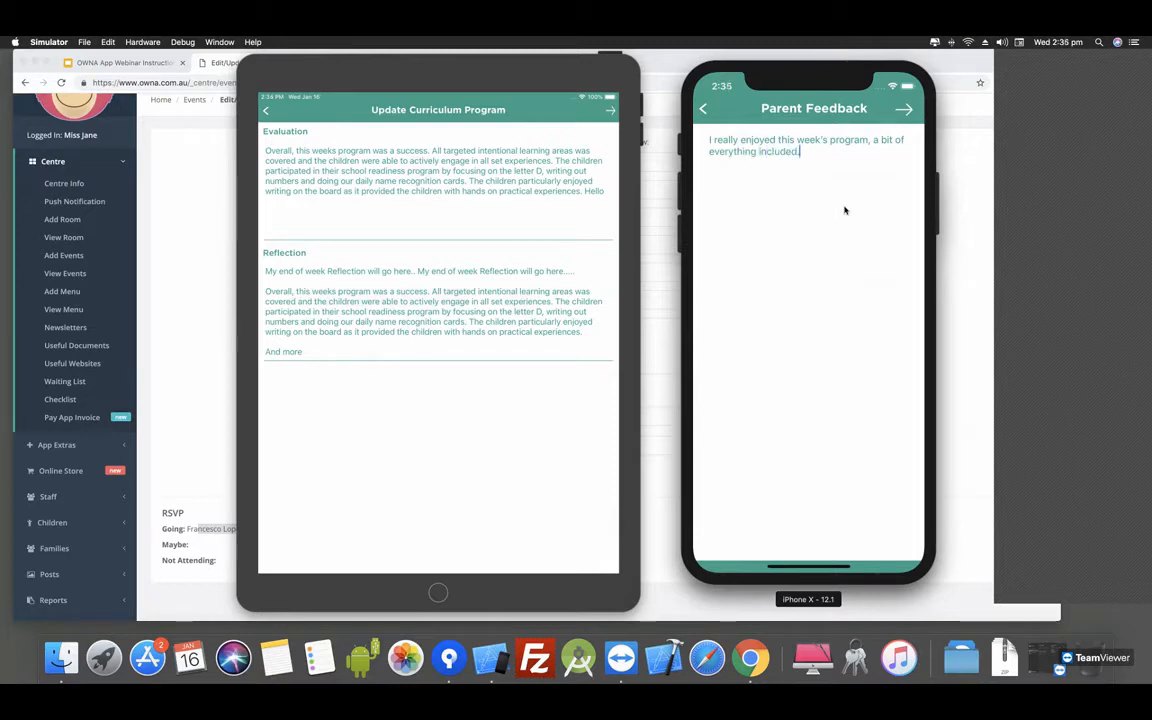
{"action": "left_click", "coordinate": [904, 108]}
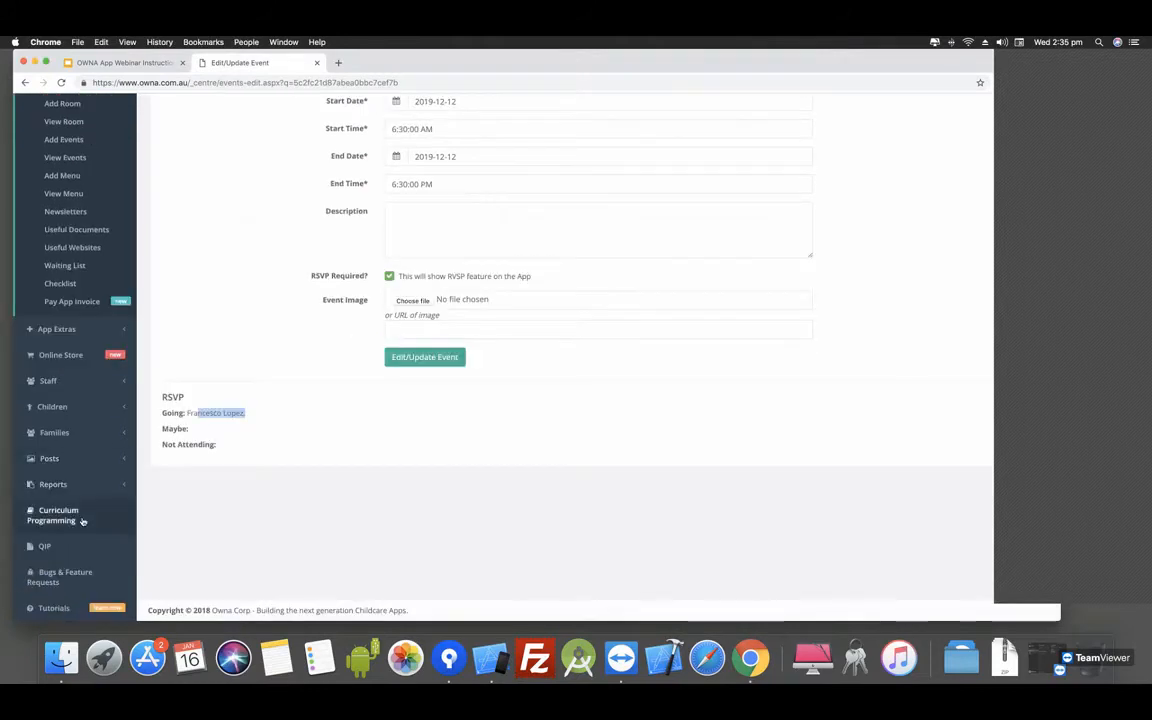
- Via Curriculum Programming > View Program, show the Zebra Room Program summary
{"action": "left_click", "coordinate": [52, 516]}
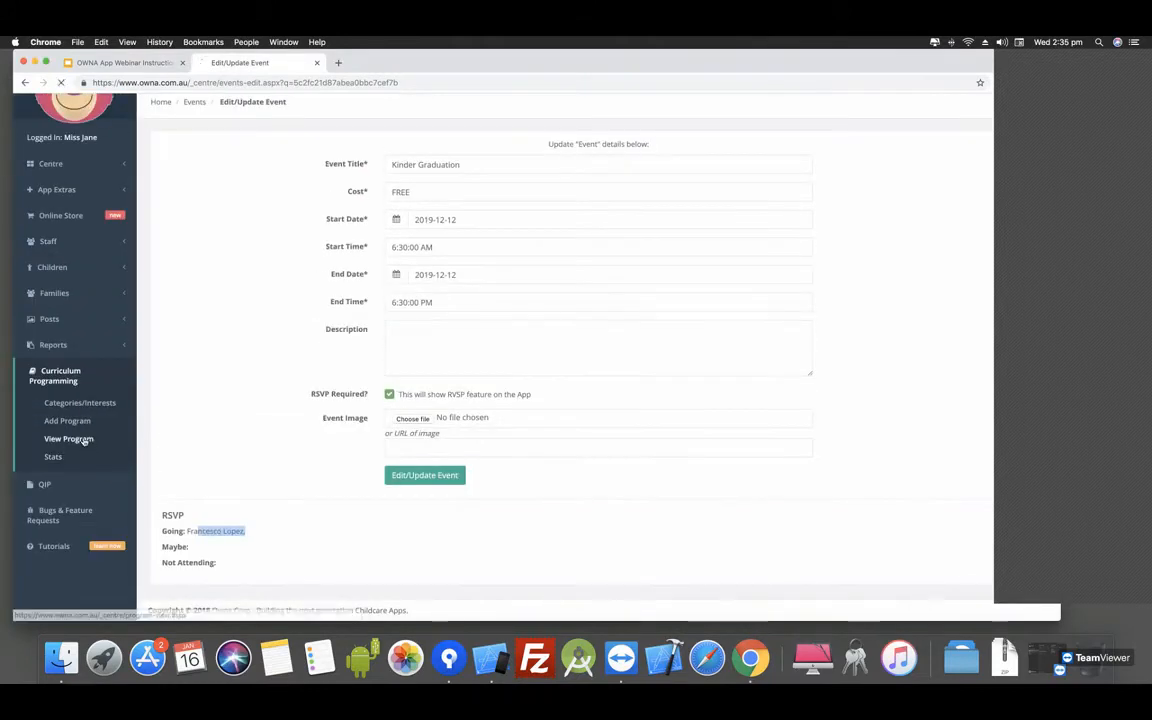
{"action": "left_click", "coordinate": [68, 438]}
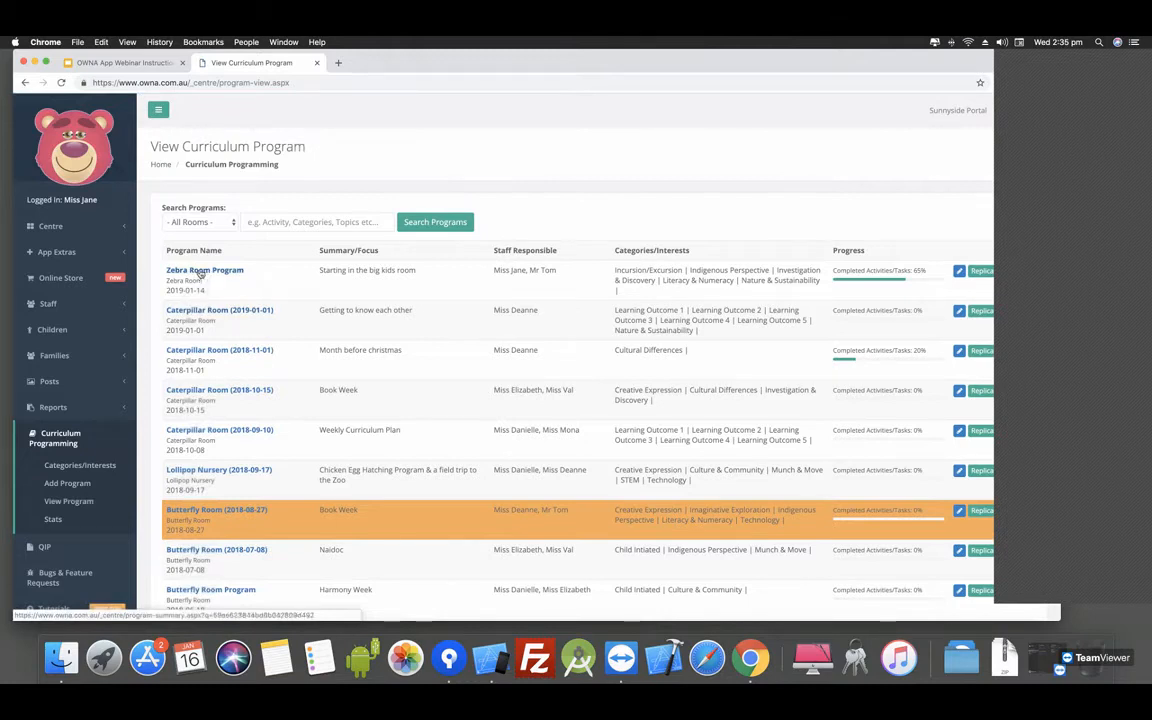
{"action": "left_click", "coordinate": [204, 270]}
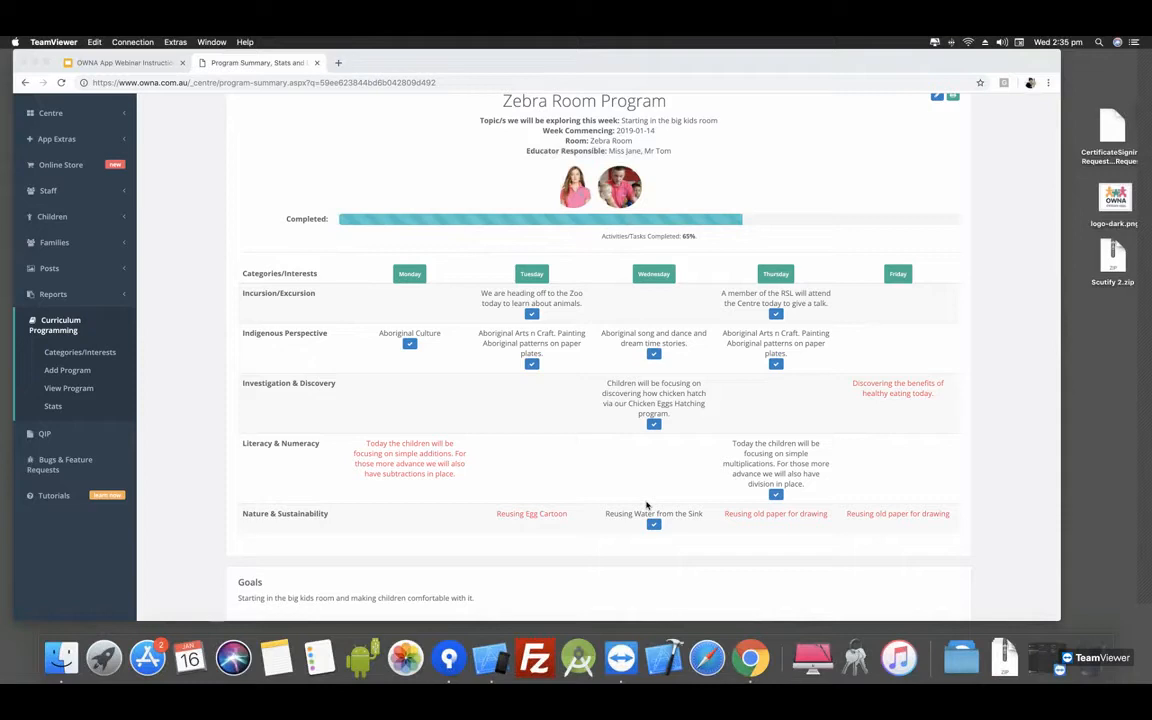
{"action": "mouse_move", "coordinate": [744, 272]}
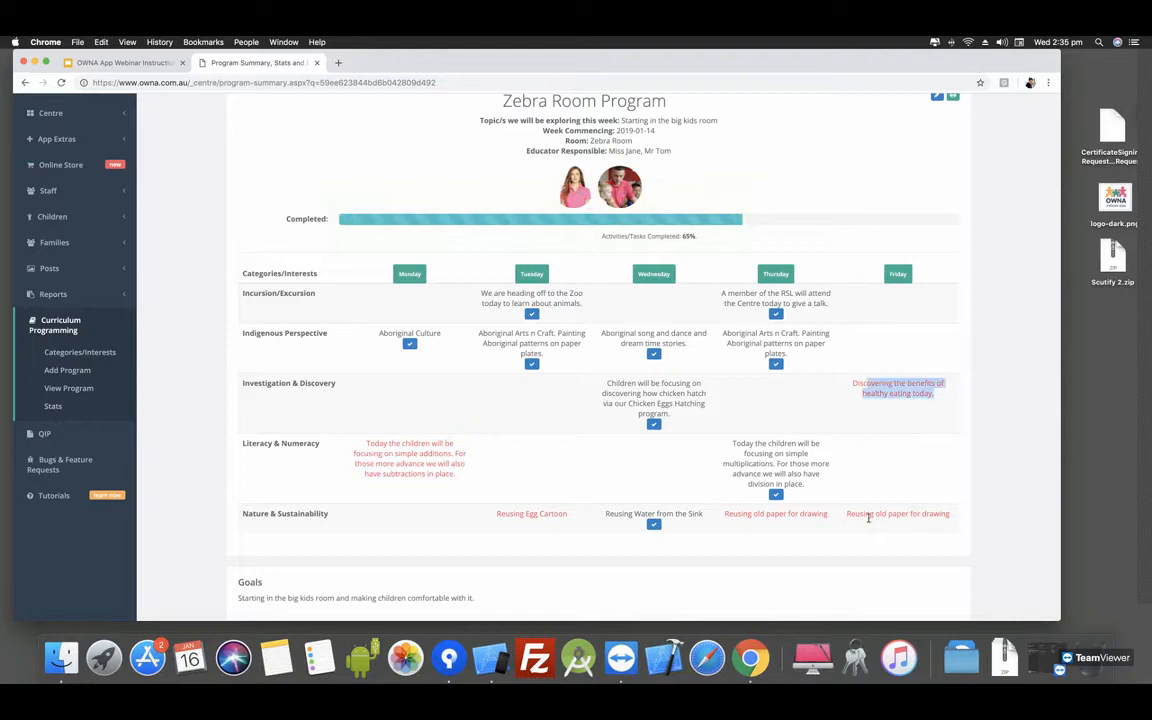
{"action": "mouse_move", "coordinate": [496, 514]}
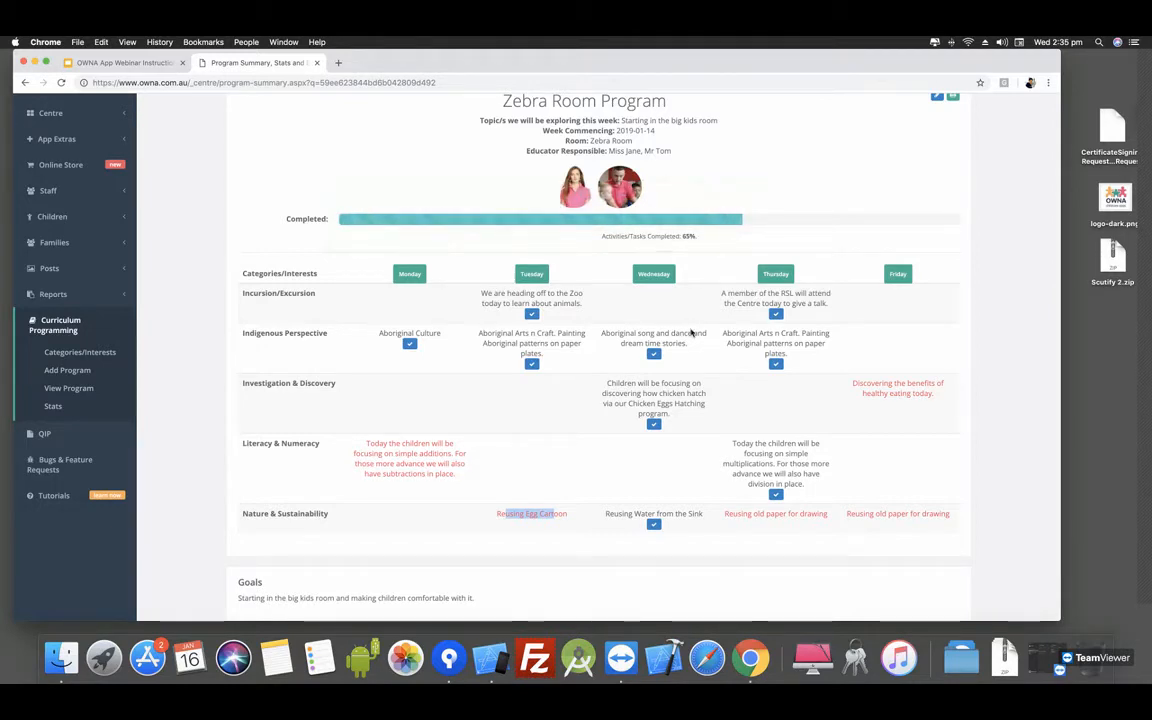
- Read the goals, EYLF outcomes and highlight the spontaneous experiences list
{"action": "scroll", "scroll_direction": "down", "scroll_amount": 3}
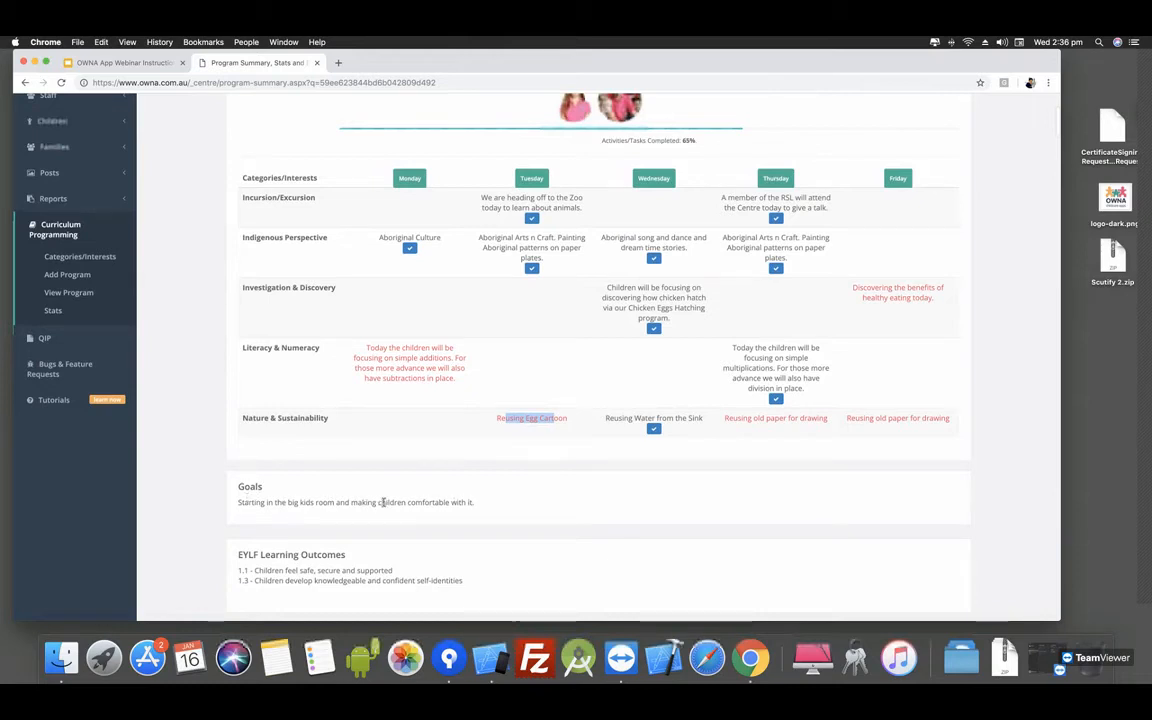
{"action": "mouse_move", "coordinate": [298, 616]}
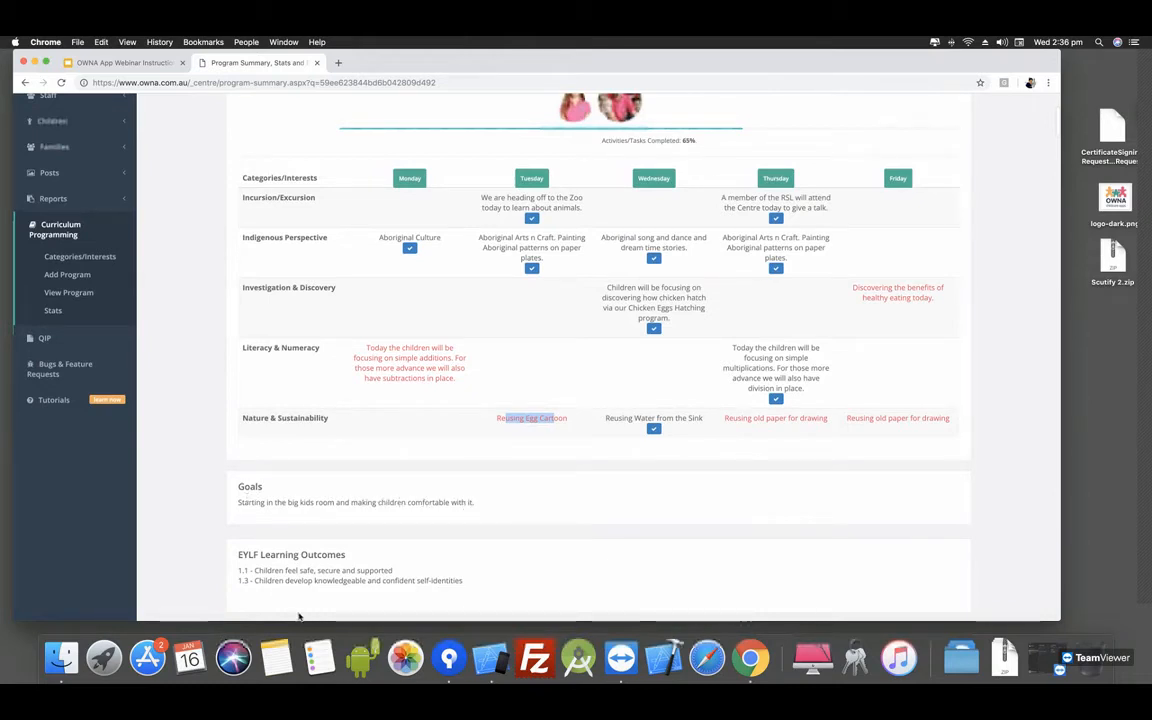
{"action": "mouse_move", "coordinate": [396, 576]}
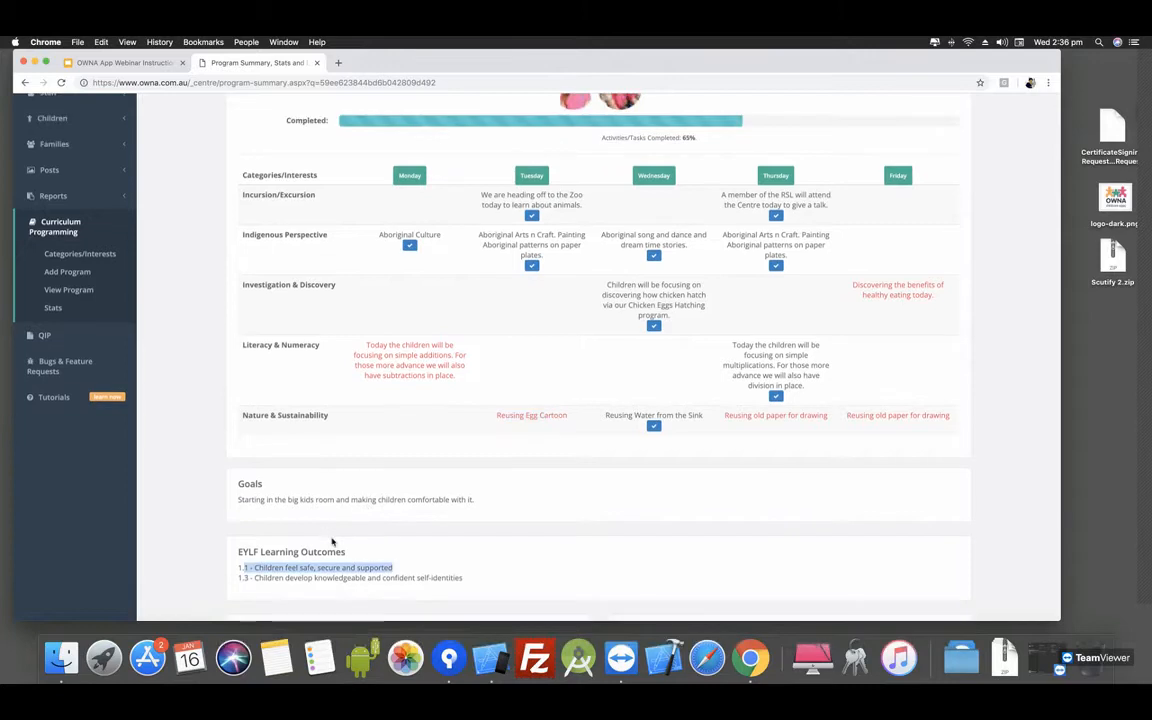
{"action": "scroll", "scroll_direction": "down", "scroll_amount": 3}
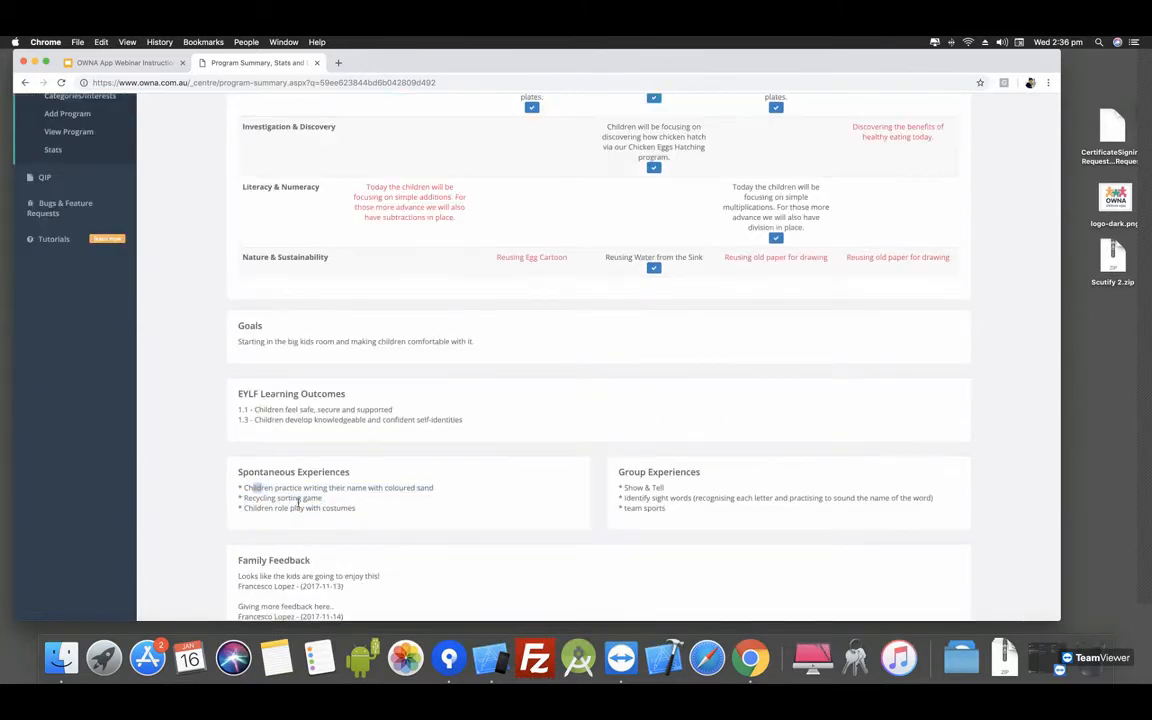
{"action": "left_click_drag", "start_coordinate": [240, 488], "coordinate": [356, 508]}
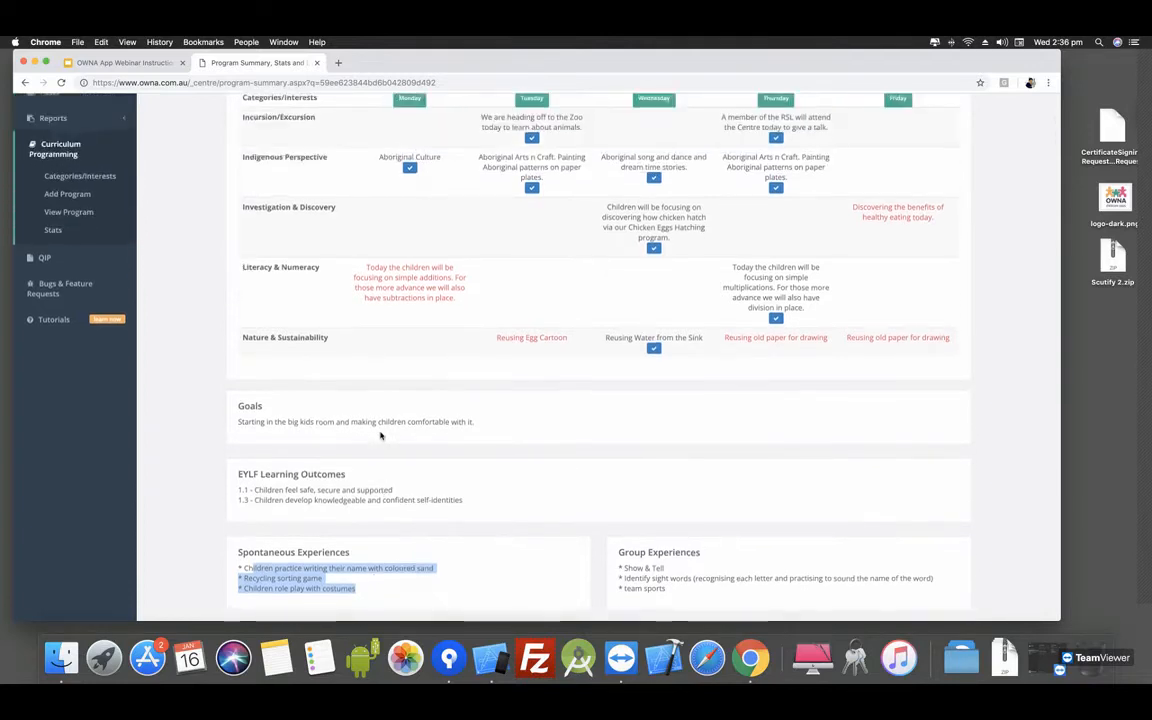
{"action": "scroll", "scroll_direction": "down", "scroll_amount": 3}
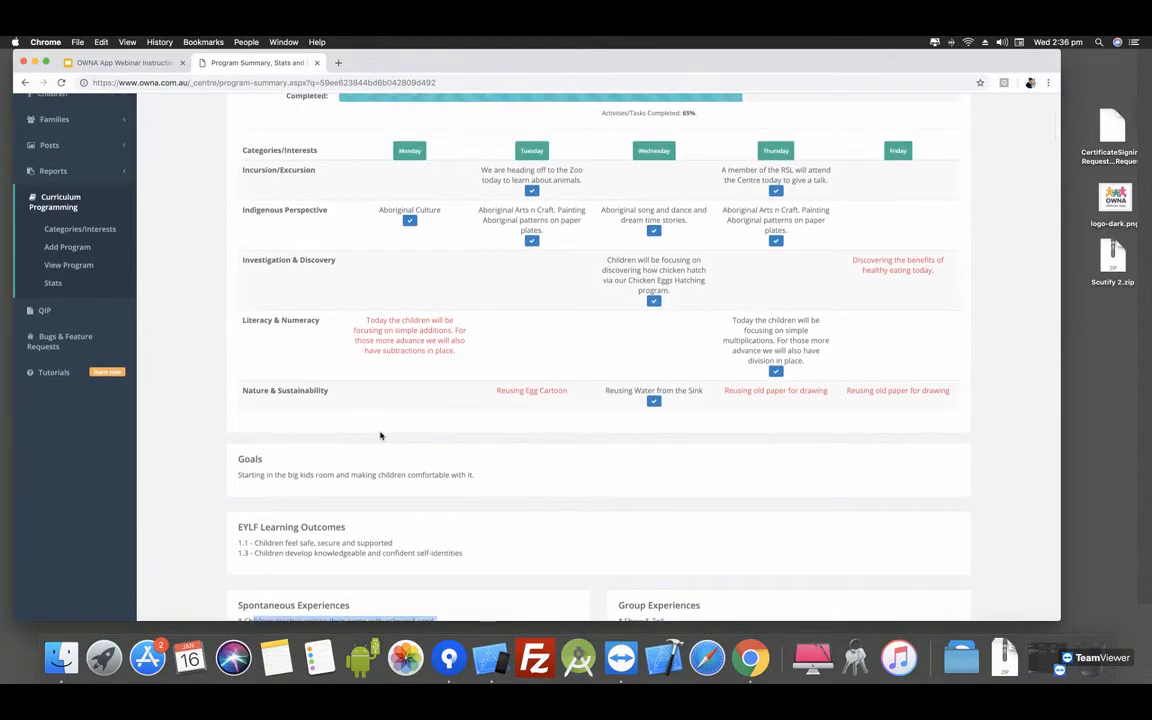
{"action": "scroll", "scroll_direction": "down", "scroll_amount": 3}
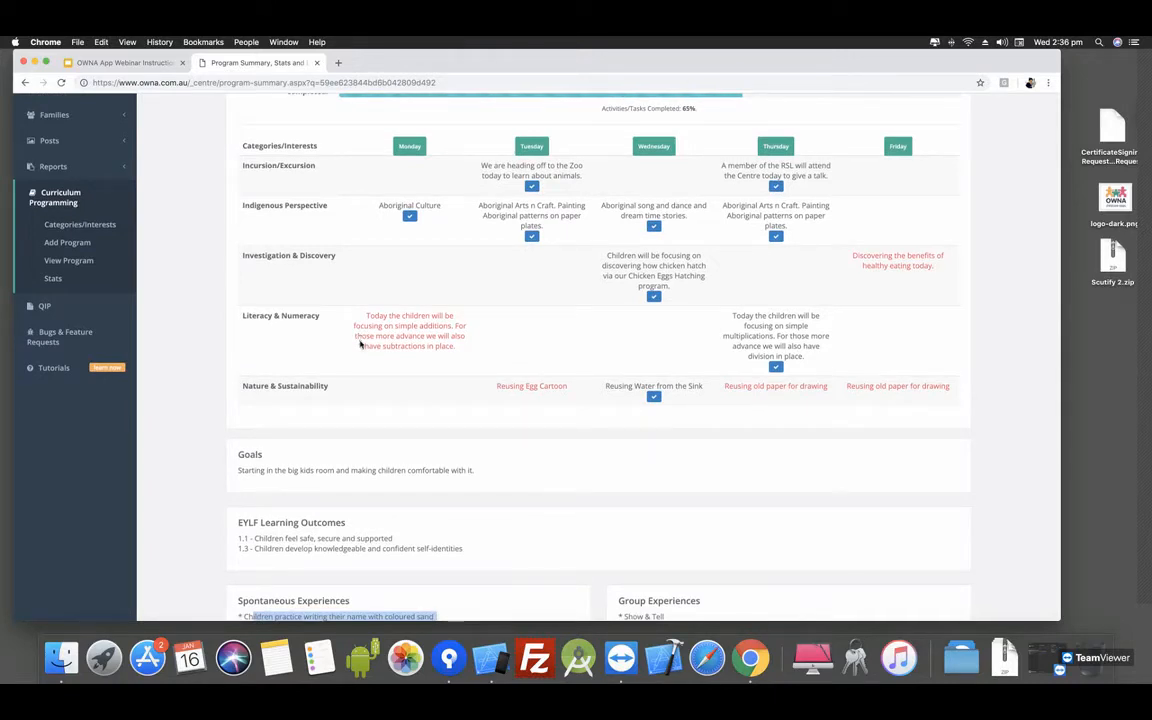
- Continue down the summary until the Family Feedback section with parents' dated comments shows
{"action": "scroll", "scroll_direction": "down", "scroll_amount": 3}
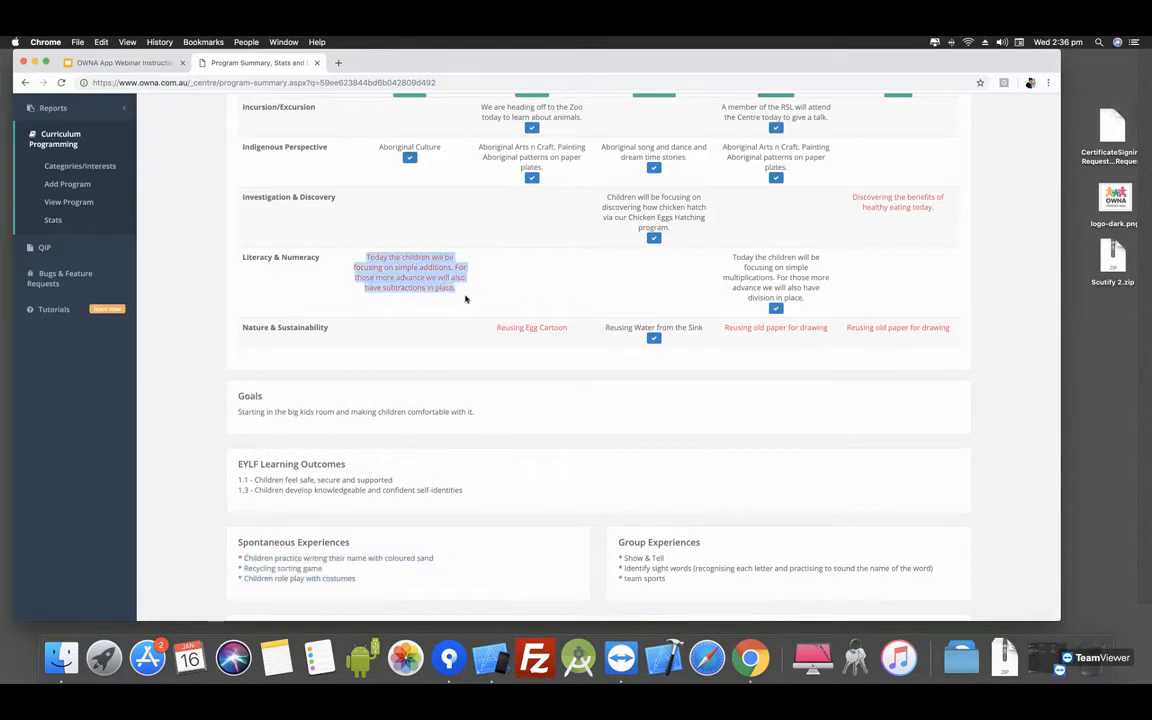
{"action": "scroll", "scroll_direction": "down", "scroll_amount": 3}
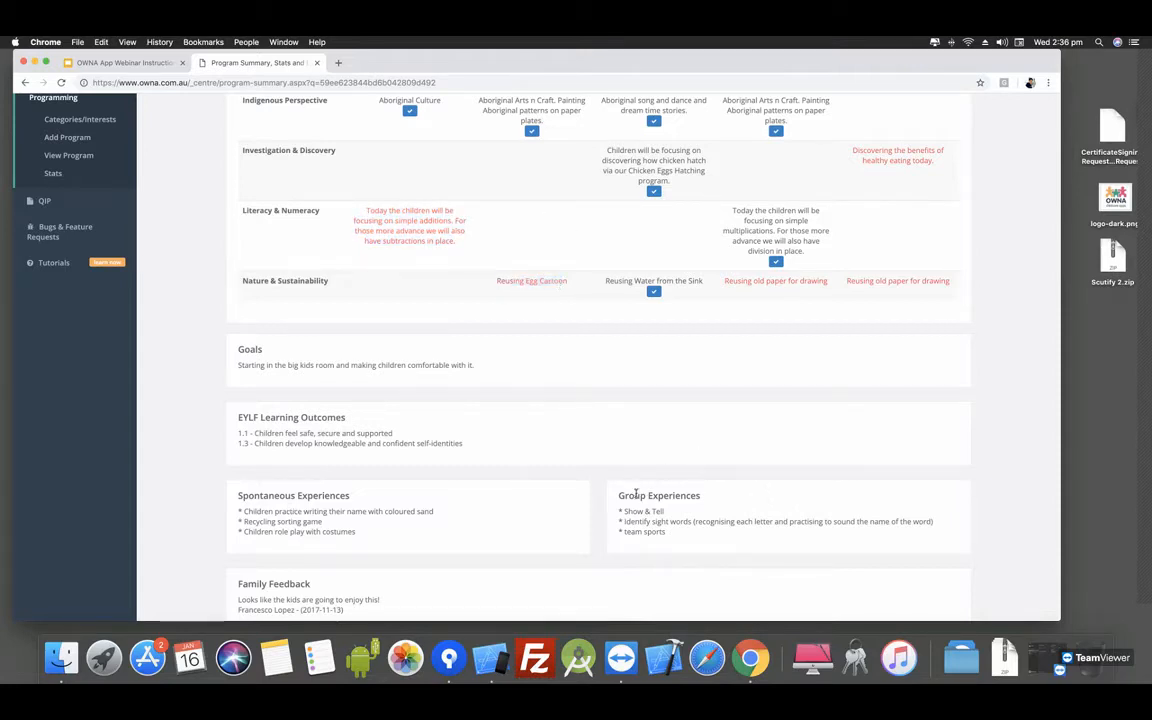
{"action": "scroll", "scroll_direction": "down", "scroll_amount": 3}
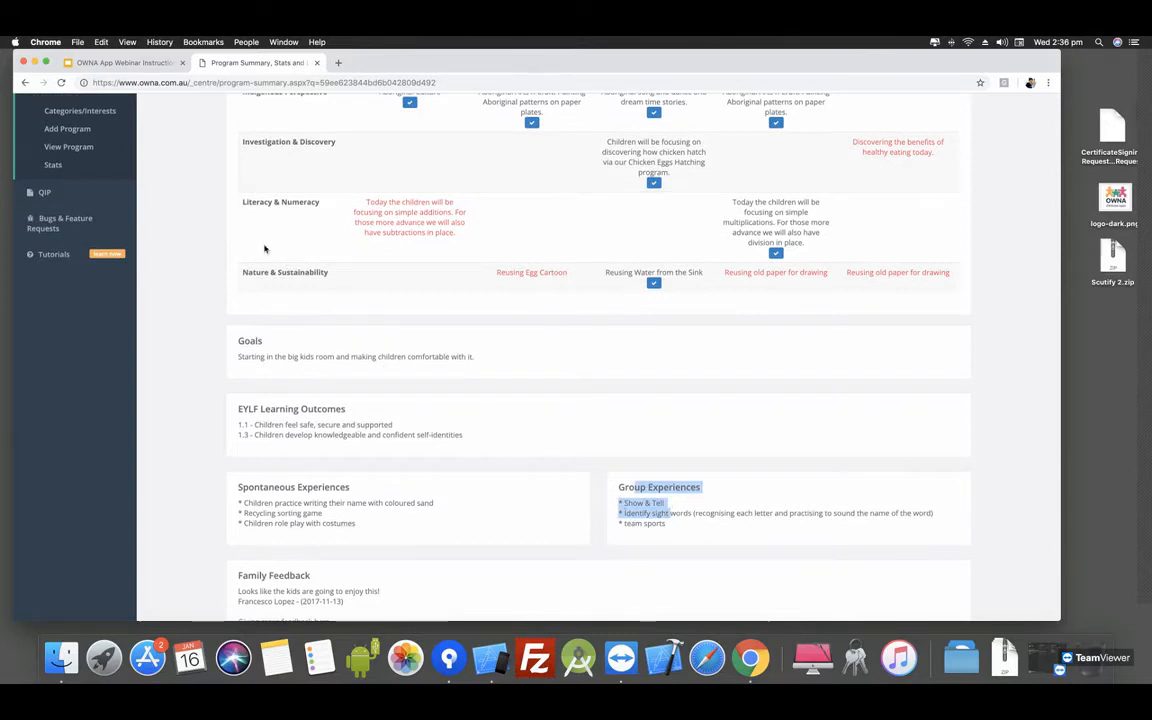
{"action": "scroll", "scroll_direction": "down", "scroll_amount": 3}
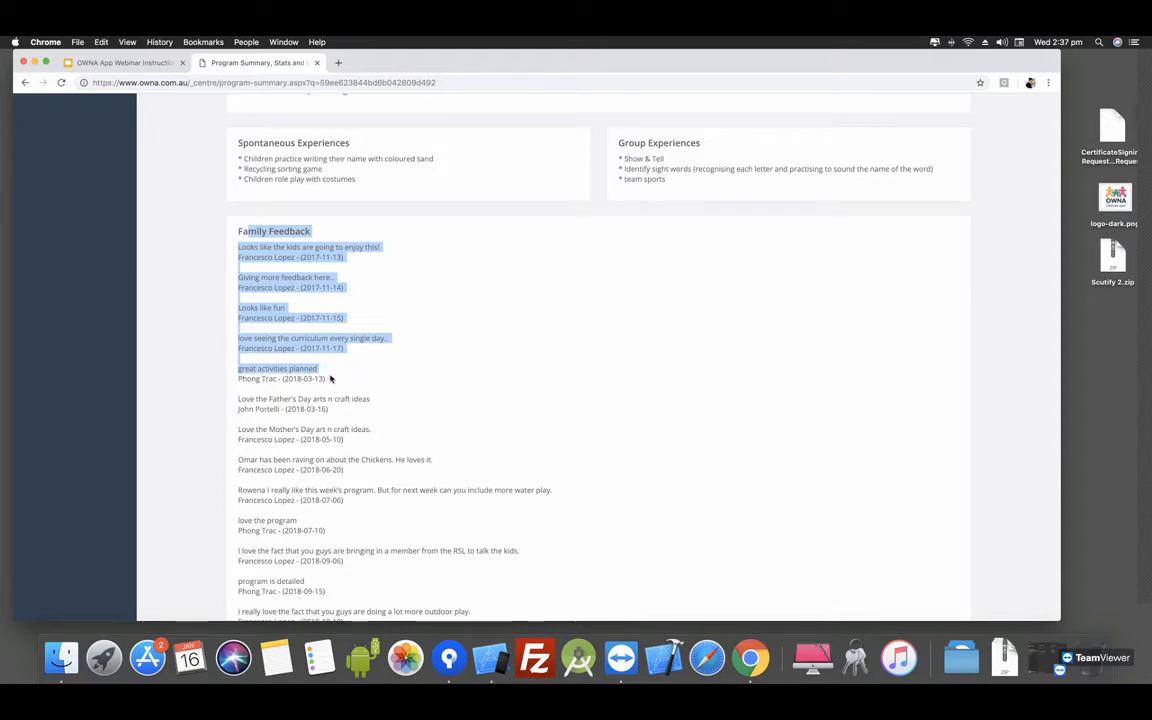
- Move past Family Feedback, Evaluation and Reflection to the Link Summary count tiles
{"action": "scroll", "scroll_direction": "down", "scroll_amount": 3}
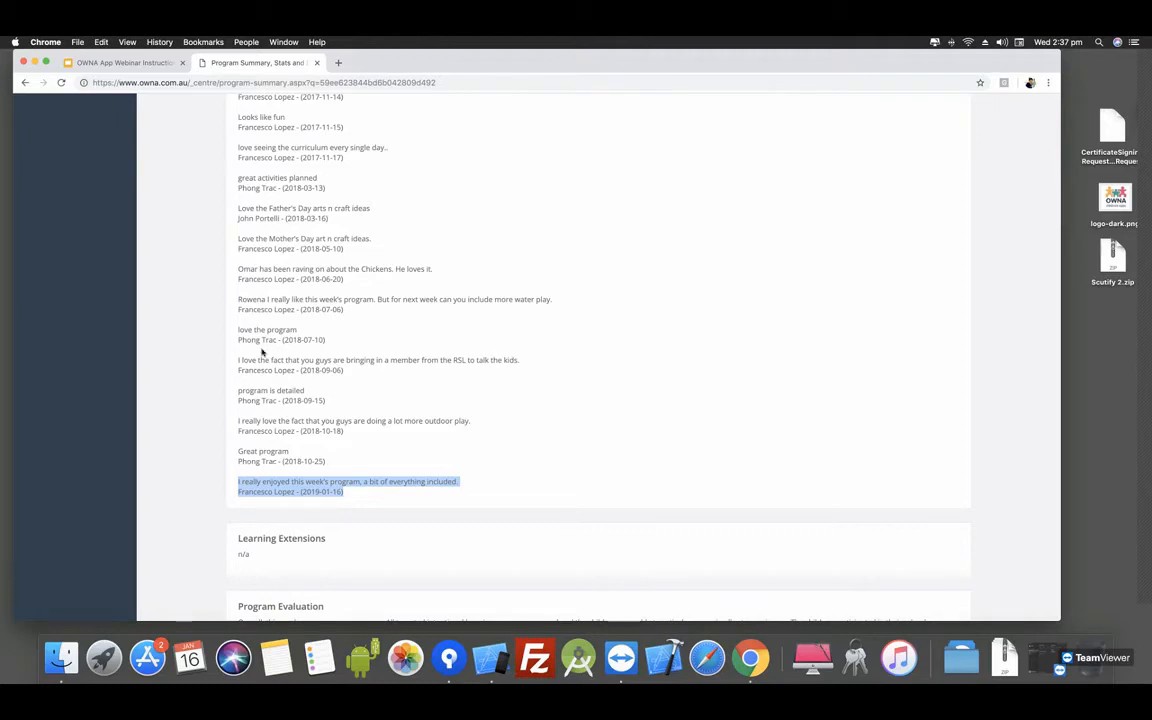
{"action": "scroll", "scroll_direction": "down", "scroll_amount": 3}
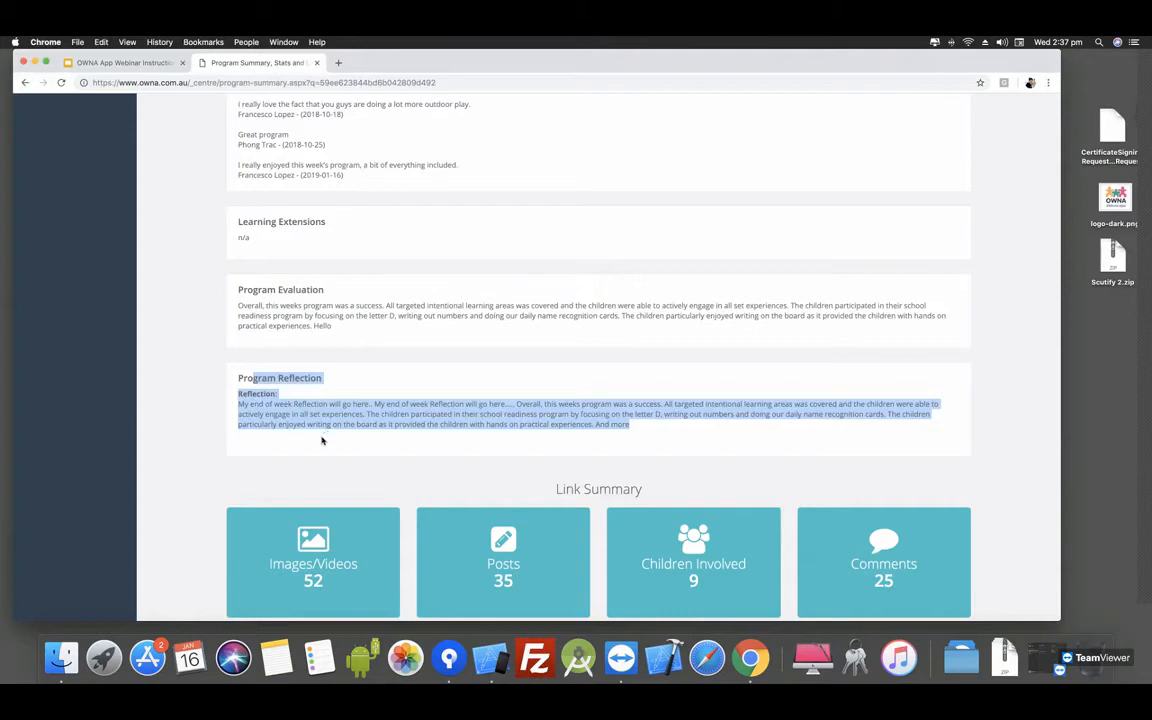
{"action": "mouse_move", "coordinate": [378, 468]}
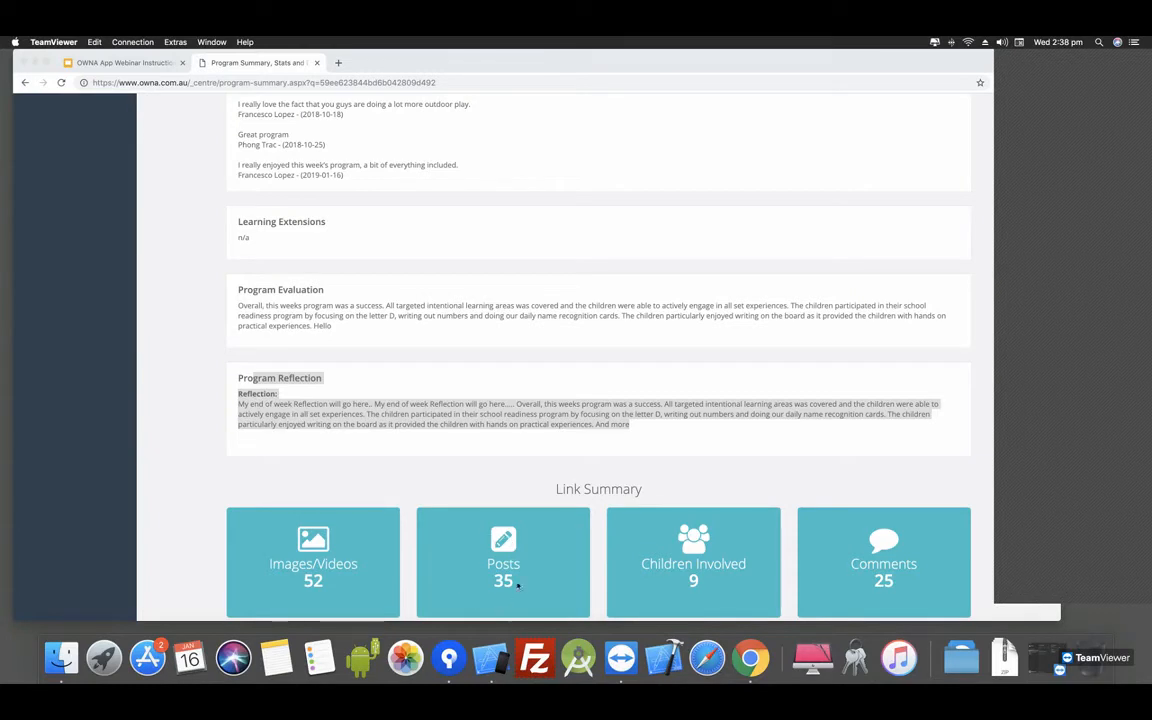
{"action": "mouse_move", "coordinate": [742, 552]}
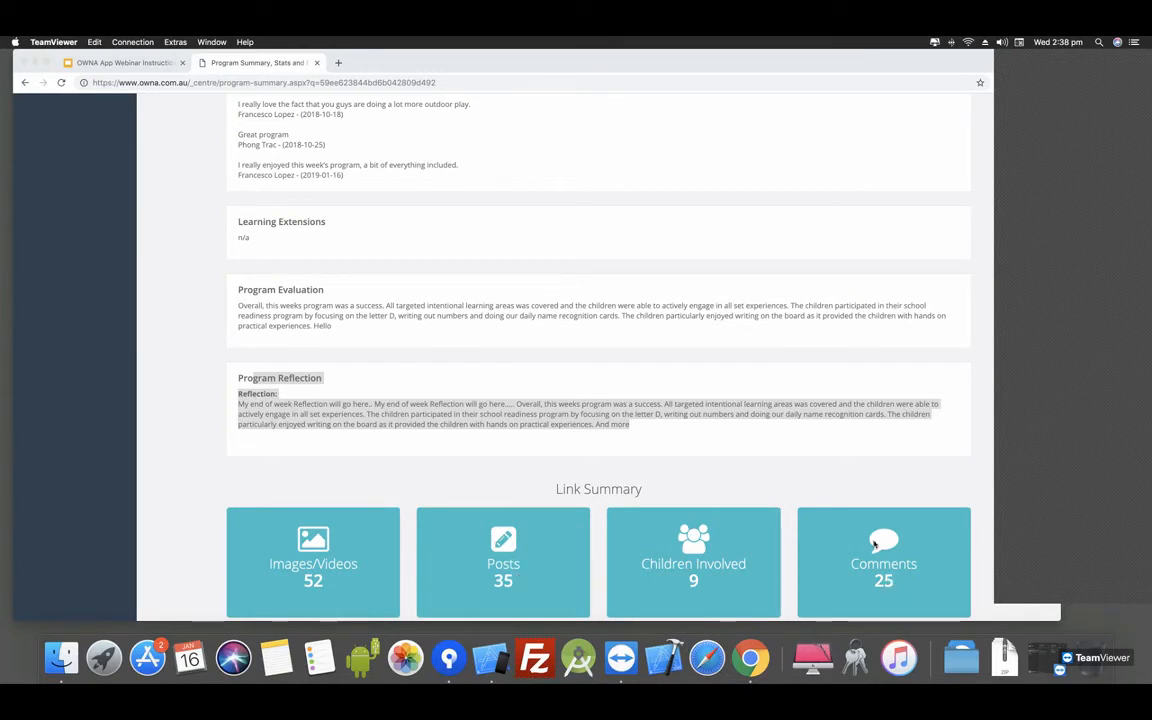
{"action": "mouse_move", "coordinate": [856, 588]}
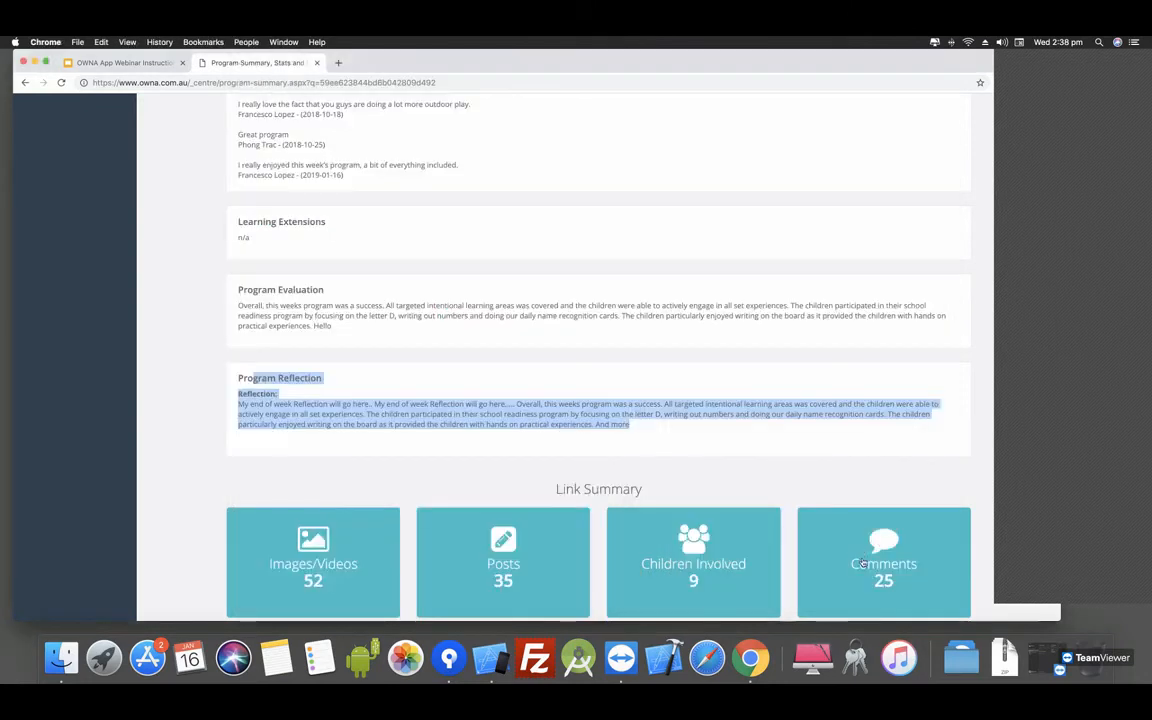
{"action": "mouse_move", "coordinate": [322, 510]}
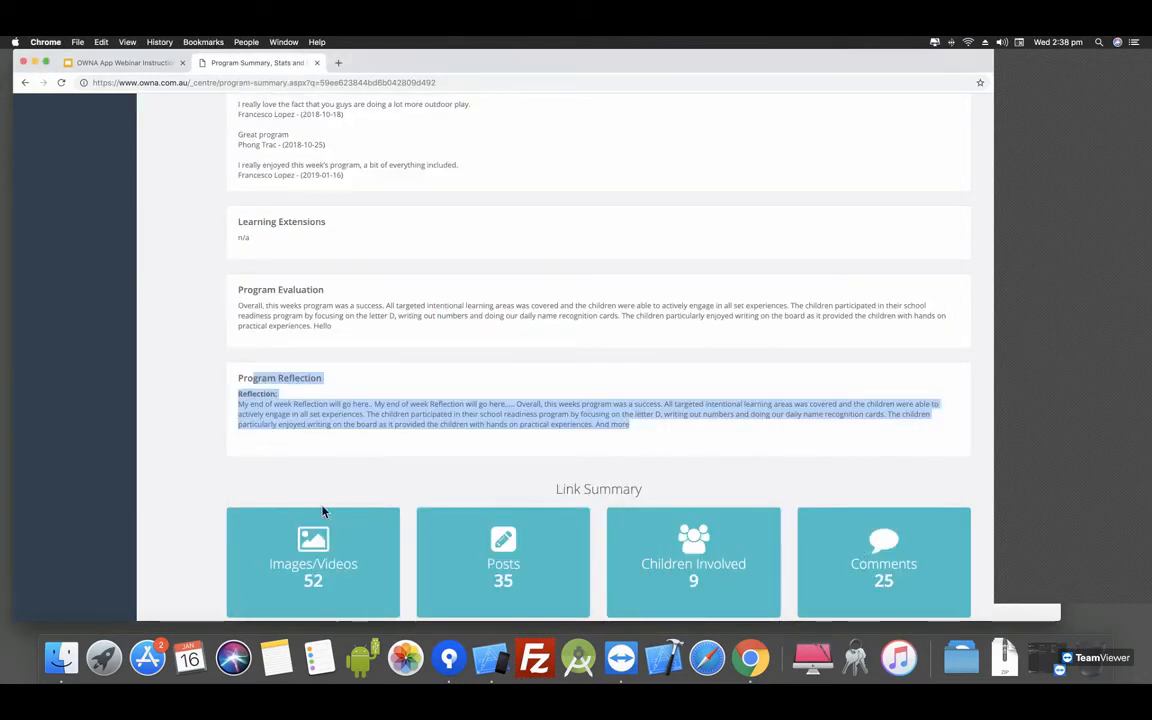
{"action": "scroll", "scroll_direction": "down", "scroll_amount": 3}
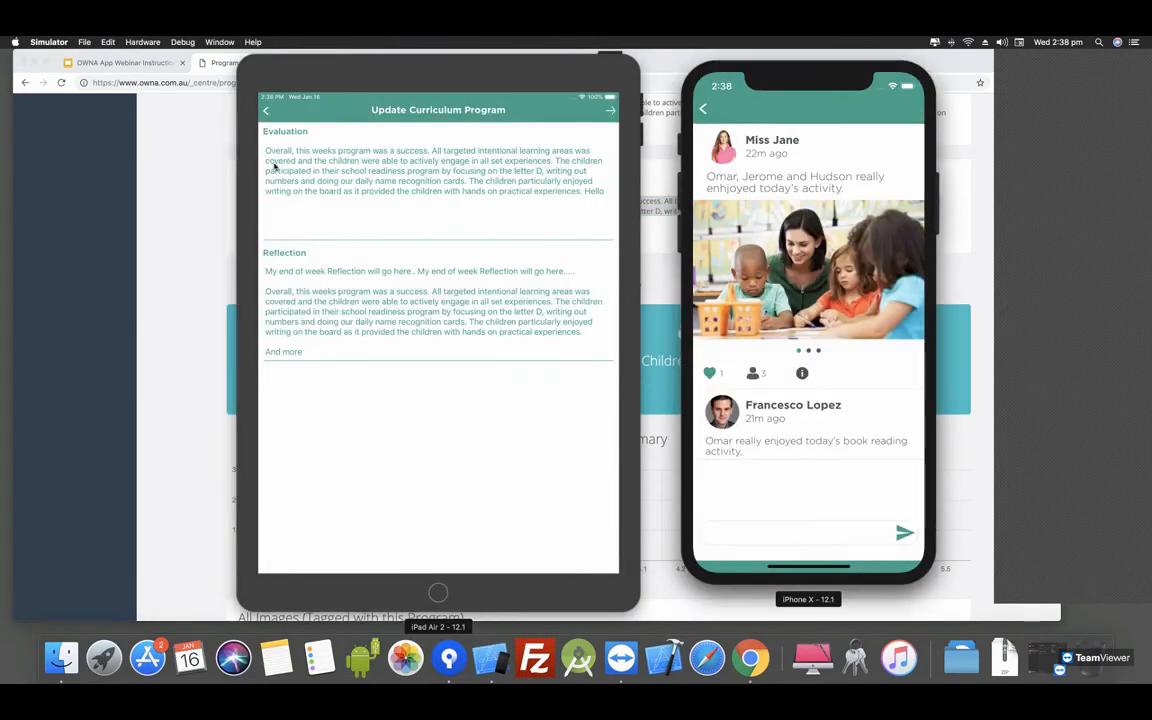
- Return from Update Curriculum Program to the Zebra Room Program day-by-day view
{"action": "left_click", "coordinate": [264, 110]}
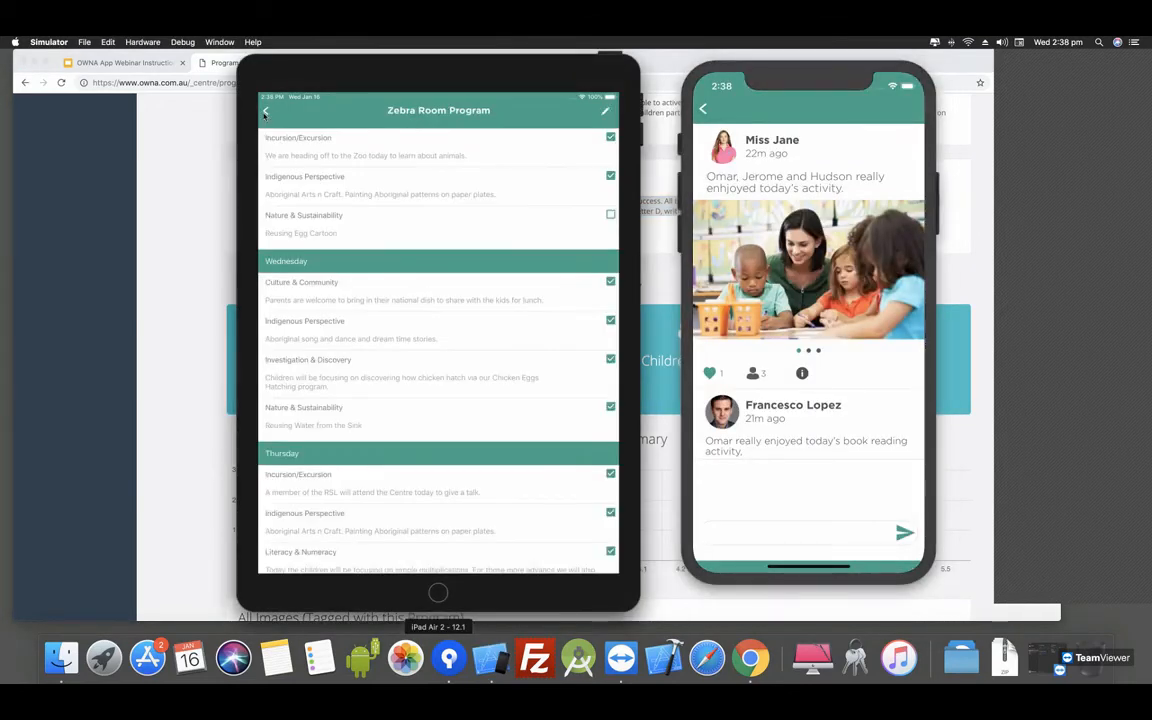
{"action": "left_click", "coordinate": [266, 110]}
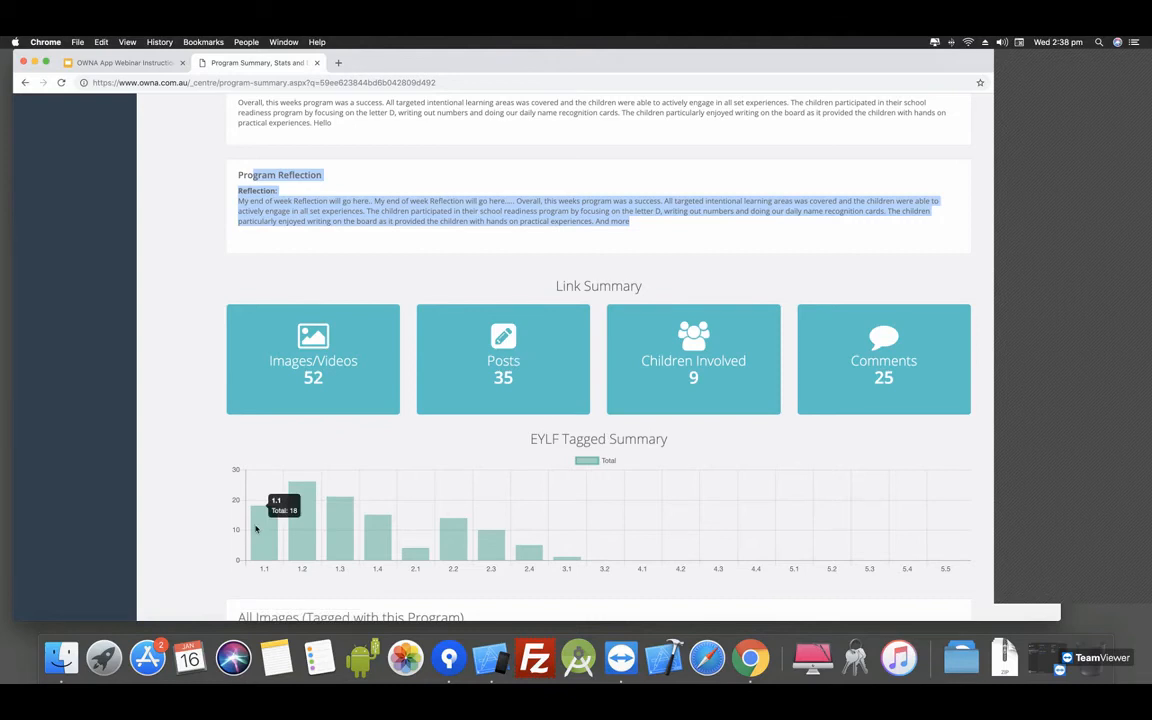
{"action": "mouse_move", "coordinate": [308, 524]}
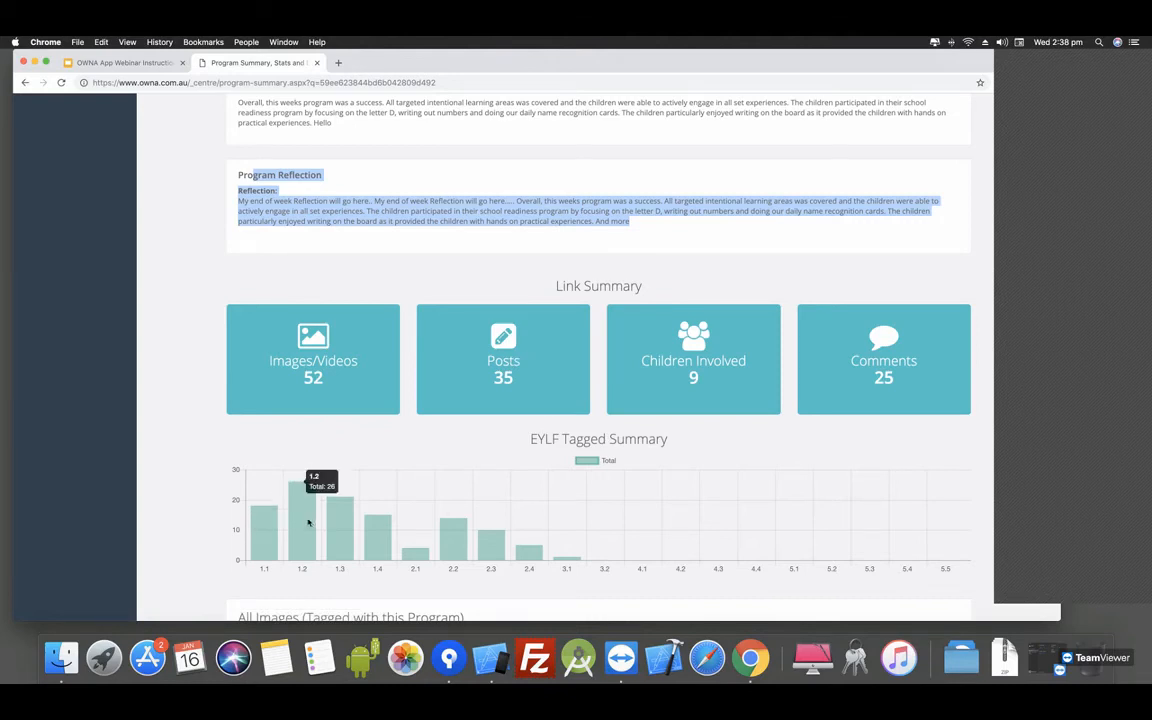
{"action": "mouse_move", "coordinate": [344, 520]}
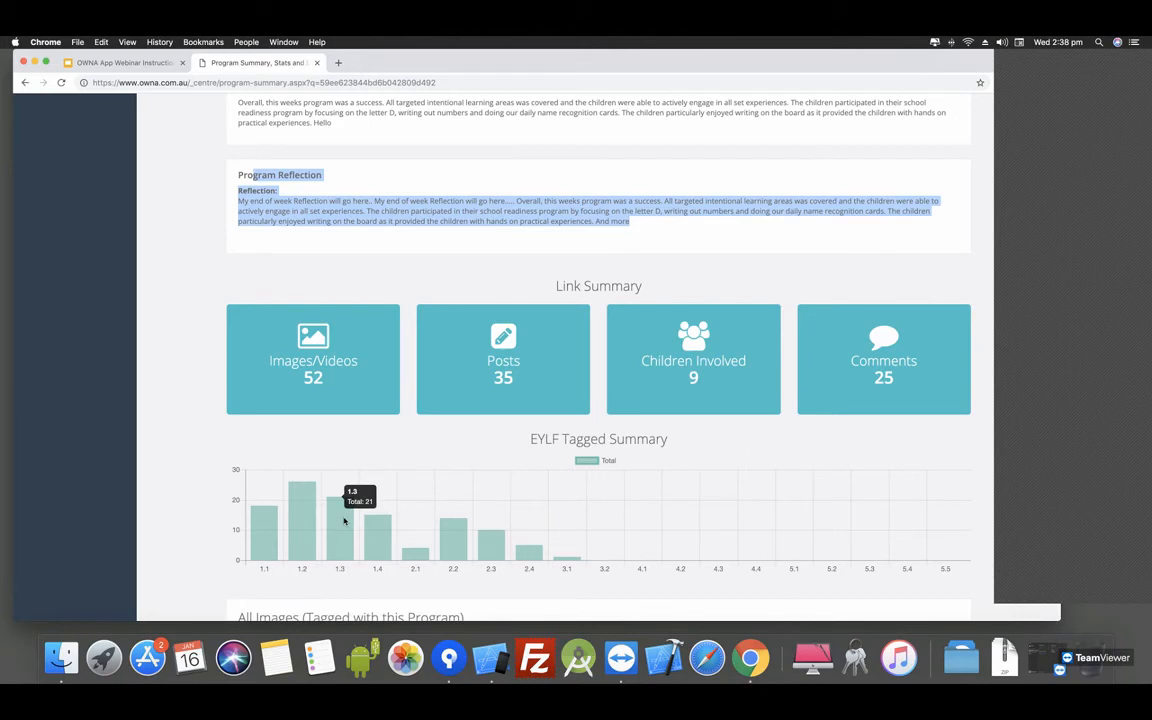
{"action": "mouse_move", "coordinate": [264, 520]}
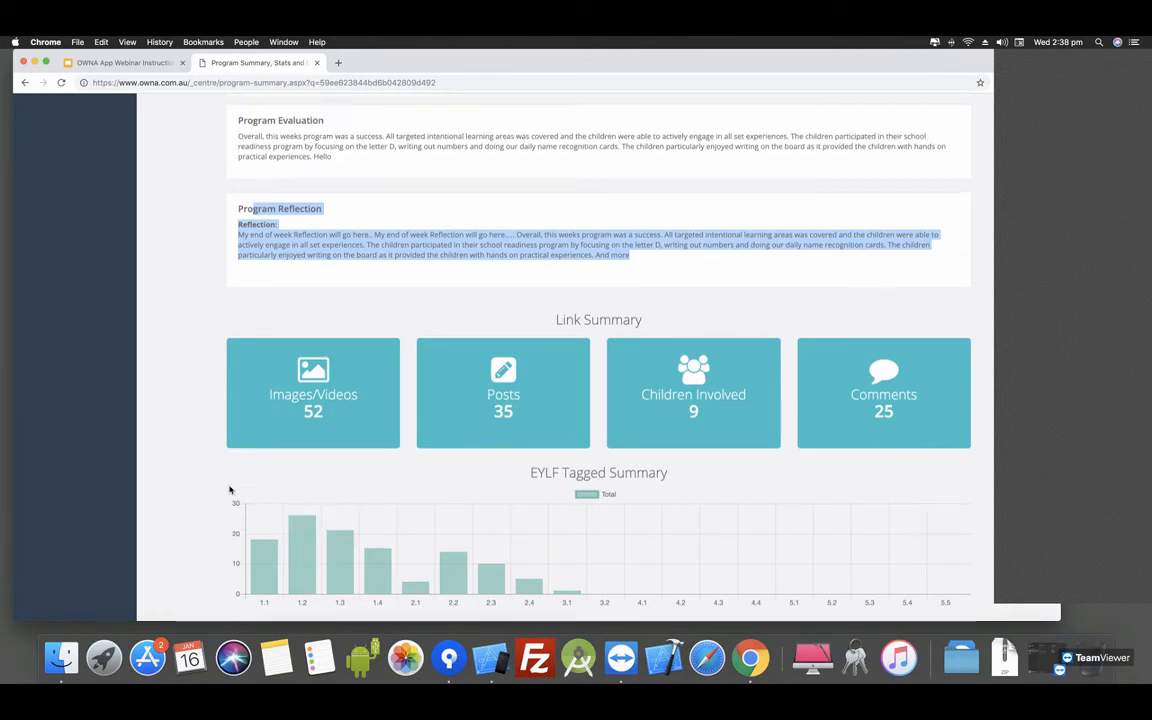
- Show the Link Summary counts and EYLF Tagged Summary bar chart, reaching the images gallery
{"action": "scroll", "scroll_direction": "down", "scroll_amount": 3}
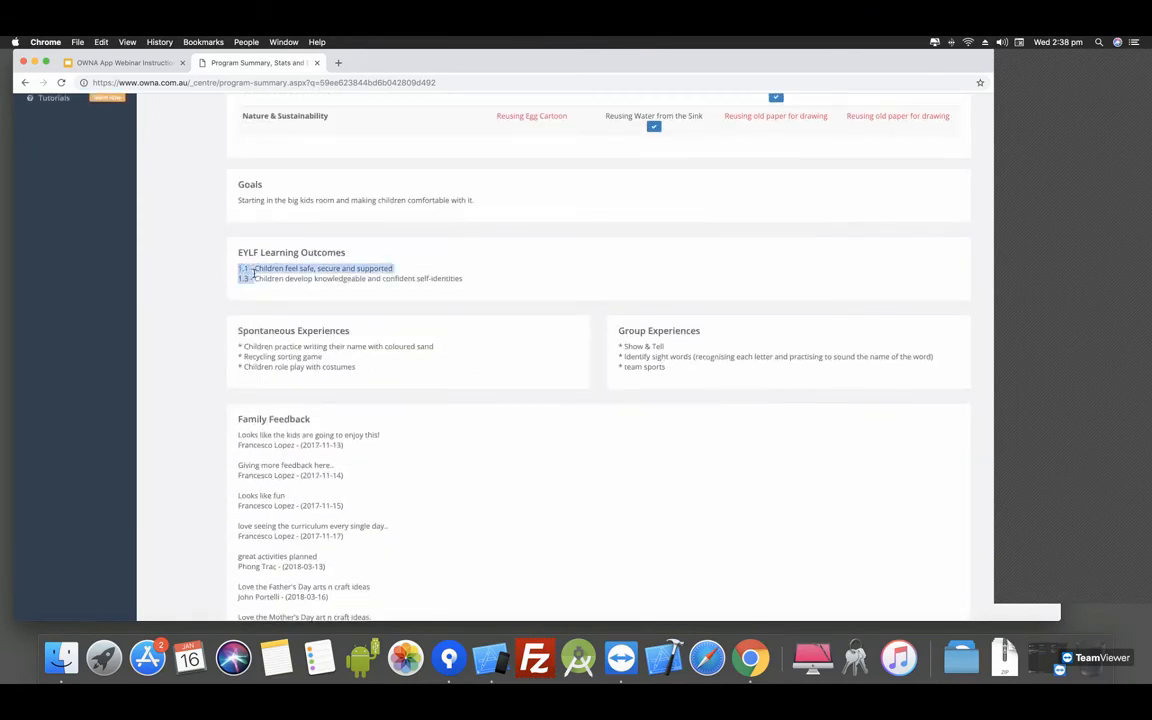
{"action": "scroll", "scroll_direction": "down", "scroll_amount": 3}
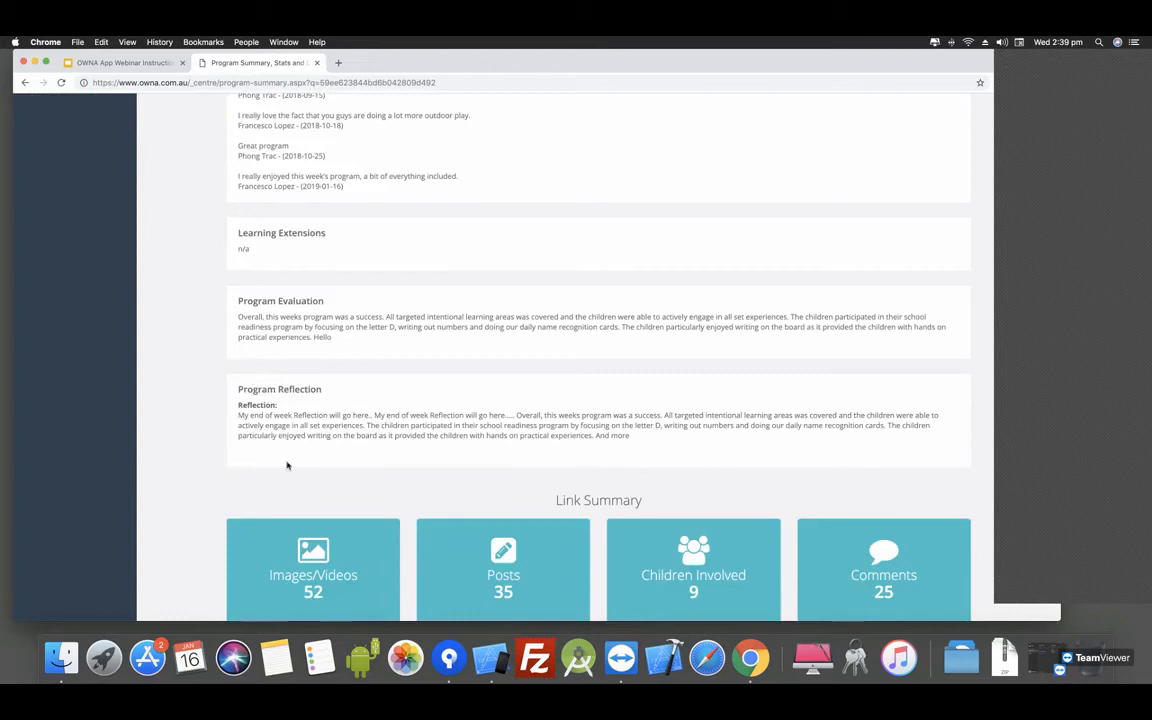
{"action": "scroll", "scroll_direction": "down", "scroll_amount": 3}
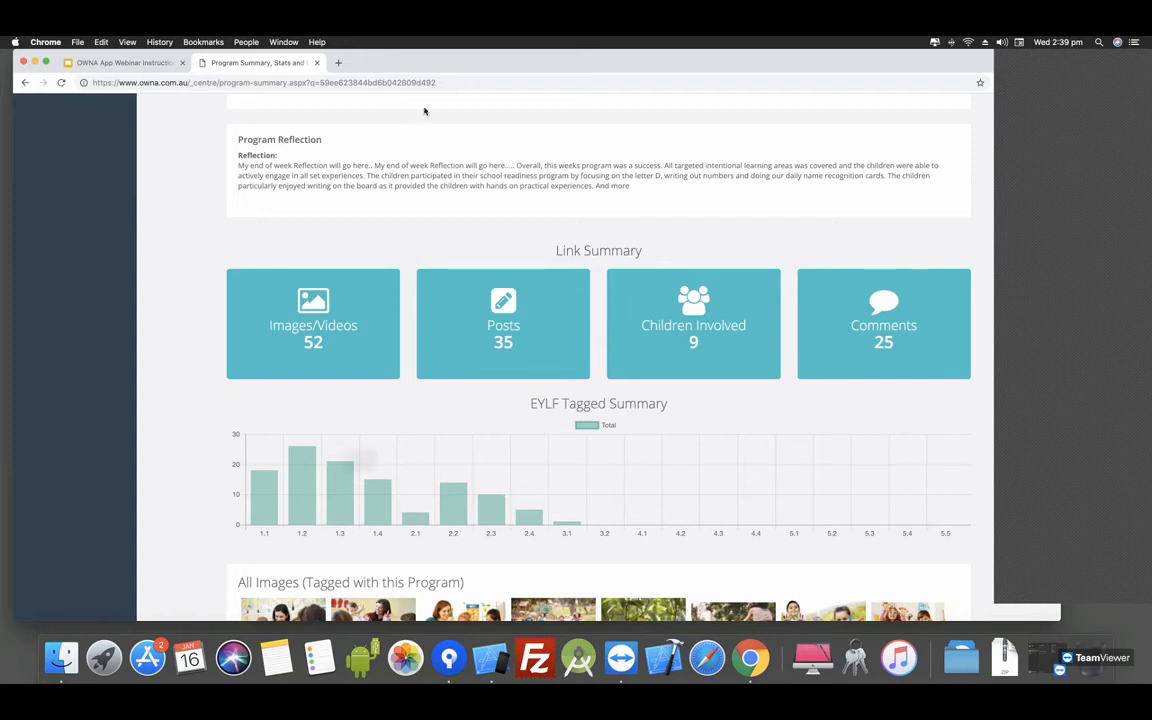
{"action": "mouse_move", "coordinate": [456, 432]}
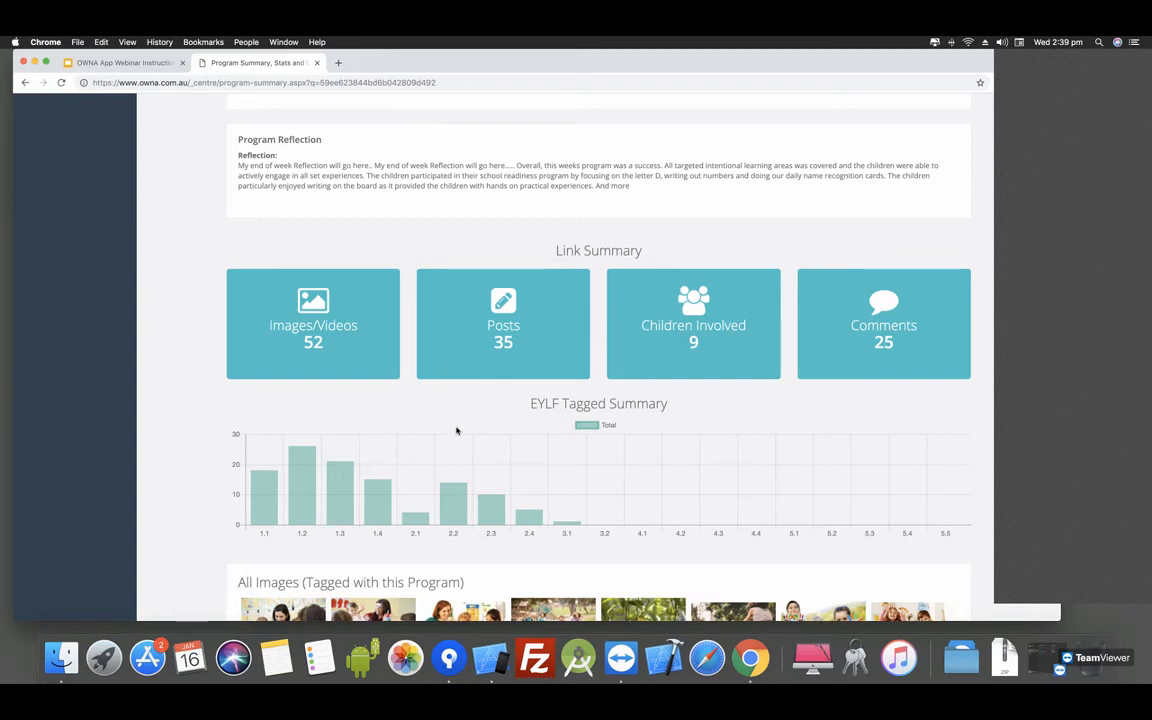
{"action": "mouse_move", "coordinate": [924, 528]}
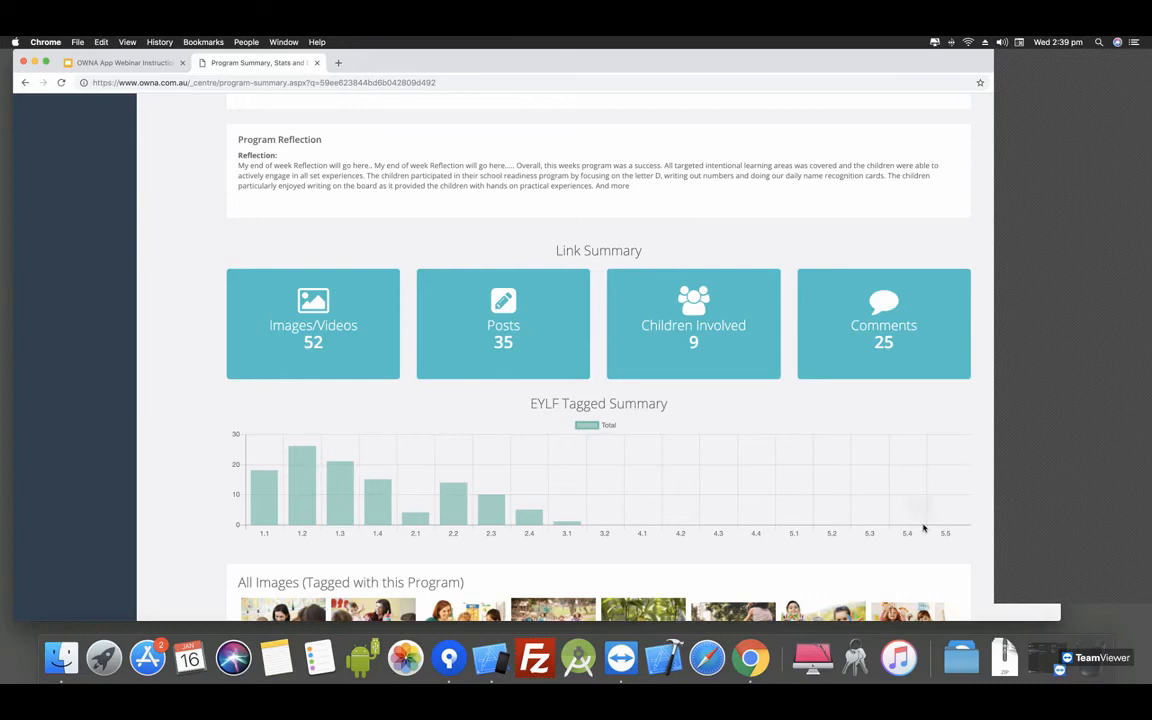
{"action": "mouse_move", "coordinate": [992, 530]}
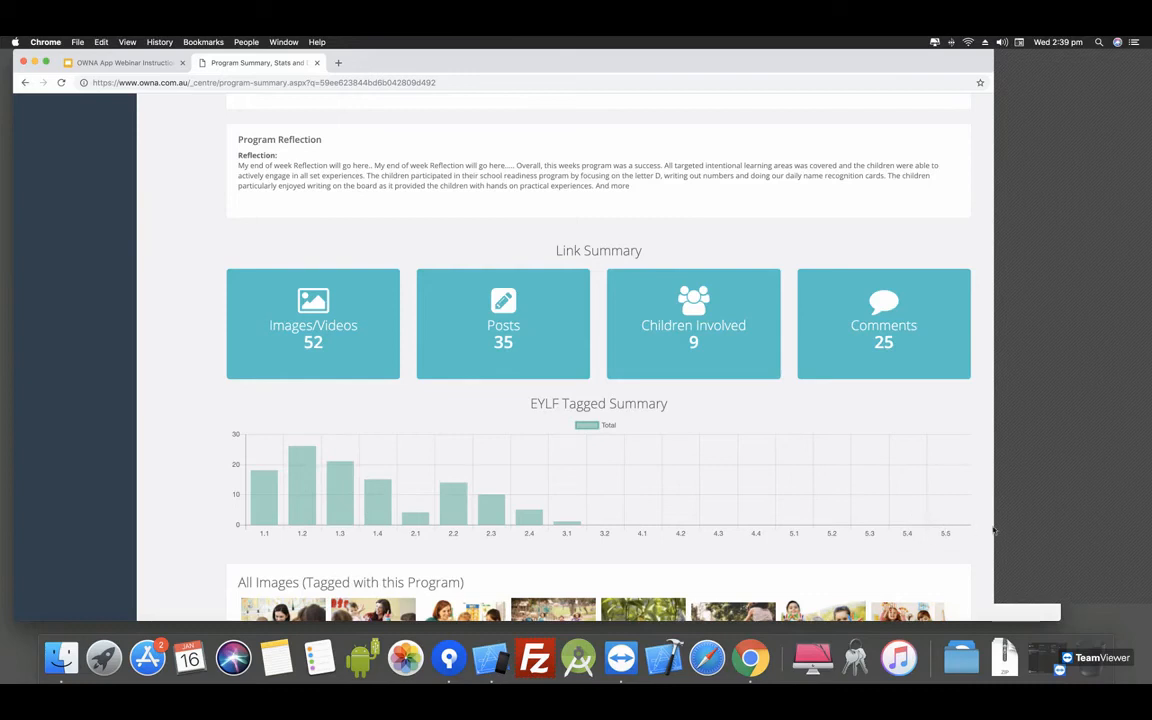
{"action": "mouse_move", "coordinate": [960, 524]}
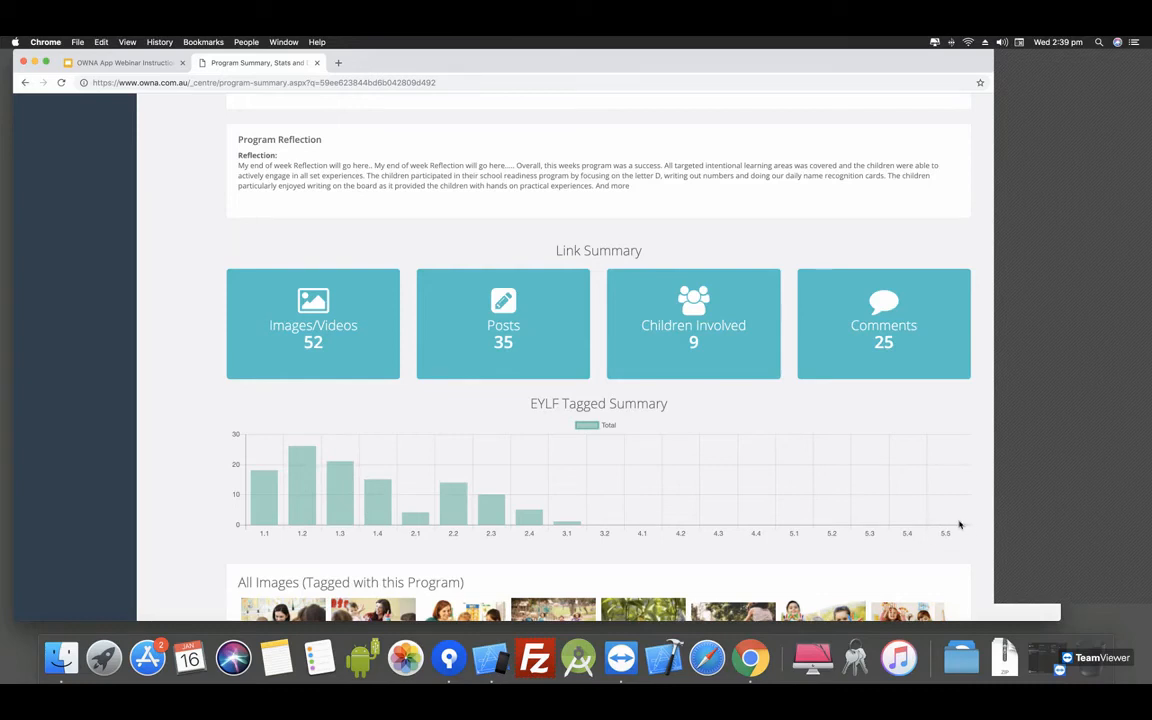
{"action": "mouse_move", "coordinate": [376, 508]}
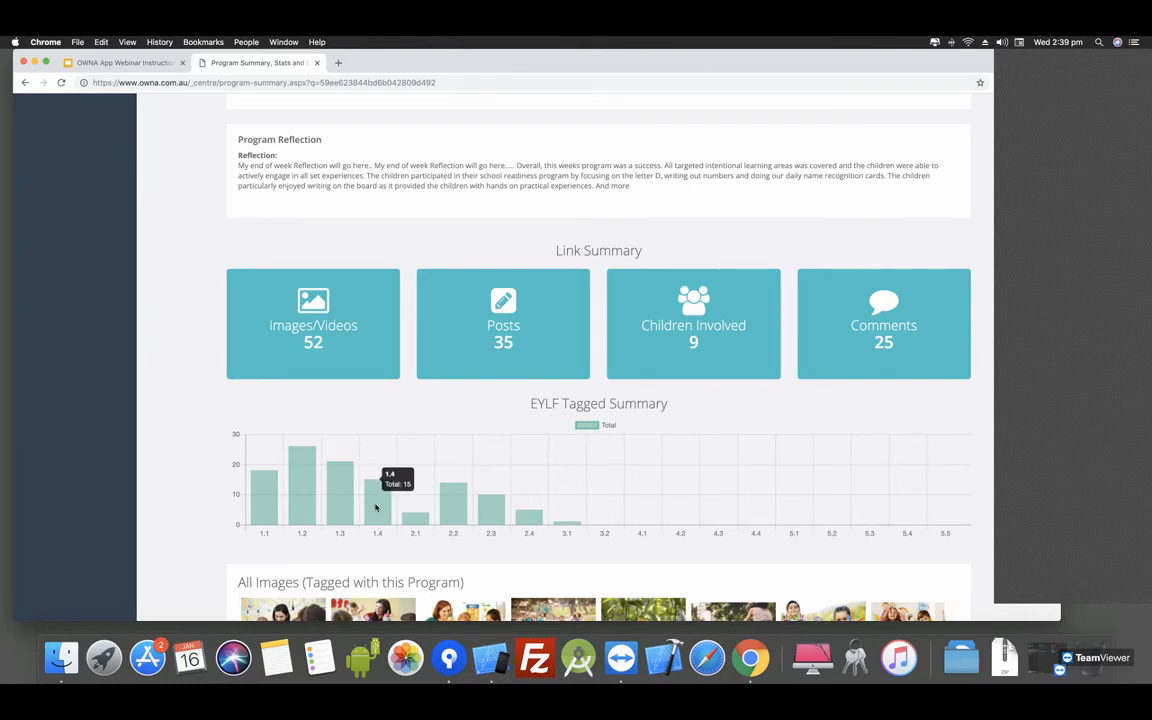
{"action": "mouse_move", "coordinate": [612, 532]}
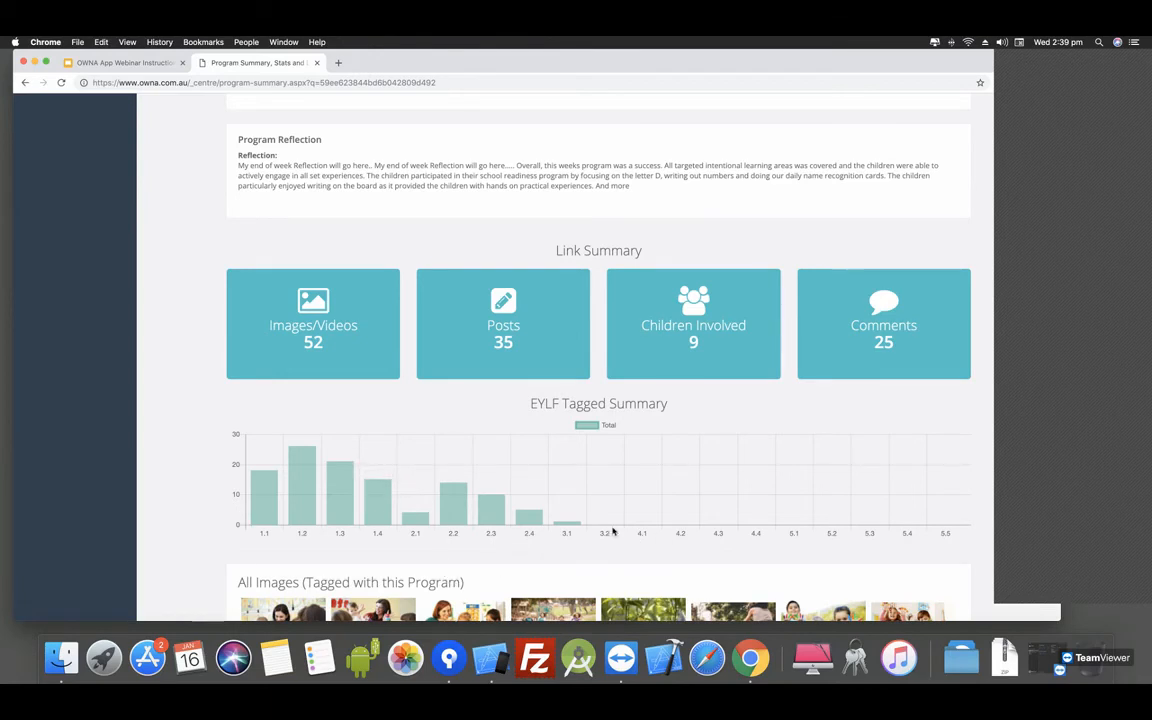
{"action": "scroll", "scroll_direction": "down", "scroll_amount": 3}
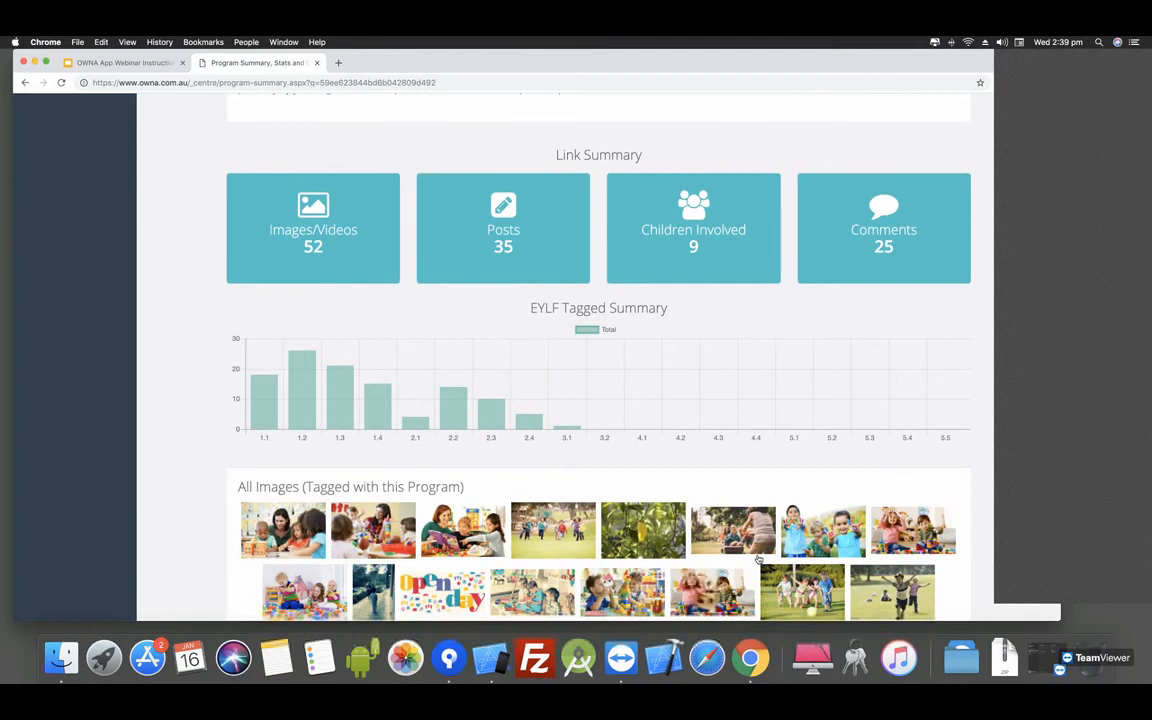
- View the All Images tagged with this program down to the All Posts section
{"action": "scroll", "scroll_direction": "down", "scroll_amount": 3}
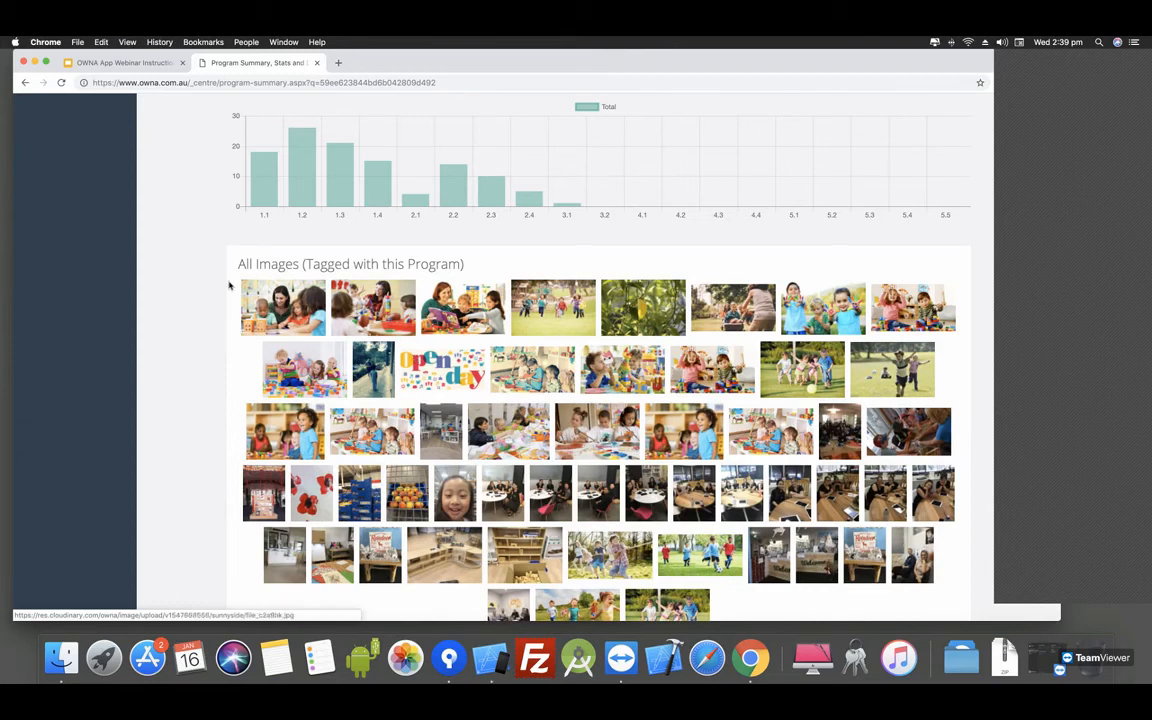
{"action": "scroll", "scroll_direction": "down", "scroll_amount": 3}
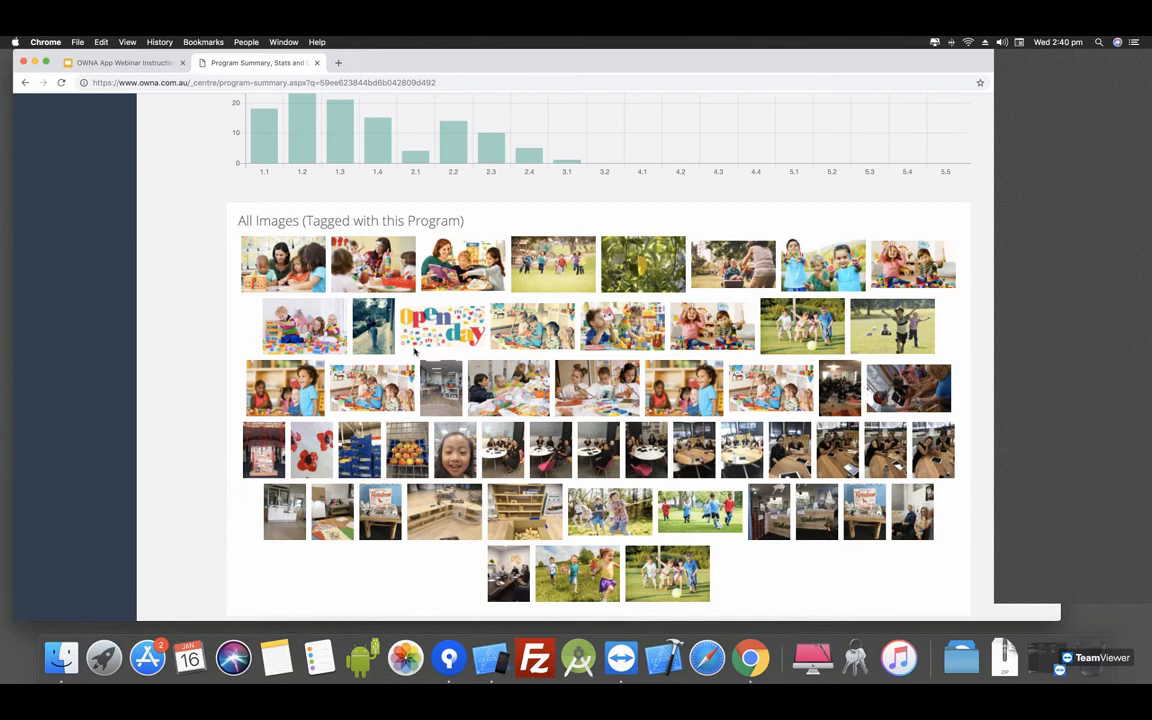
{"action": "scroll", "scroll_direction": "down", "scroll_amount": 3}
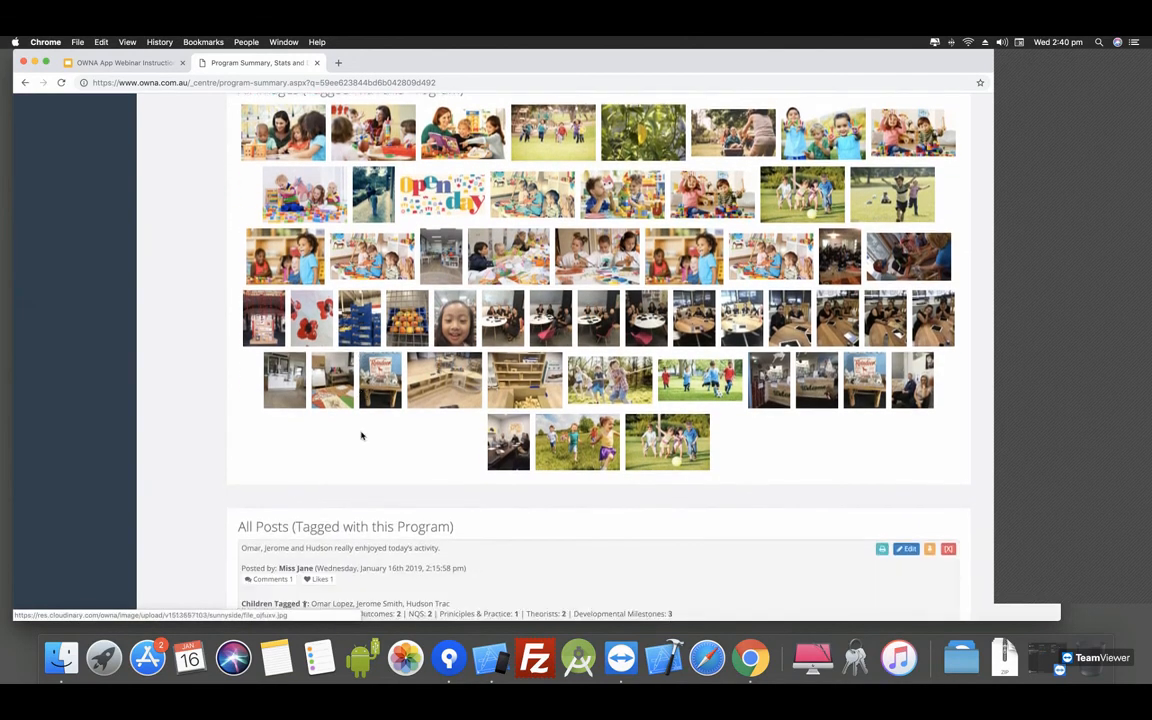
- Reach the first tagged post and select a viewer's name in its Viewed by line
{"action": "scroll", "scroll_direction": "down", "scroll_amount": 3}
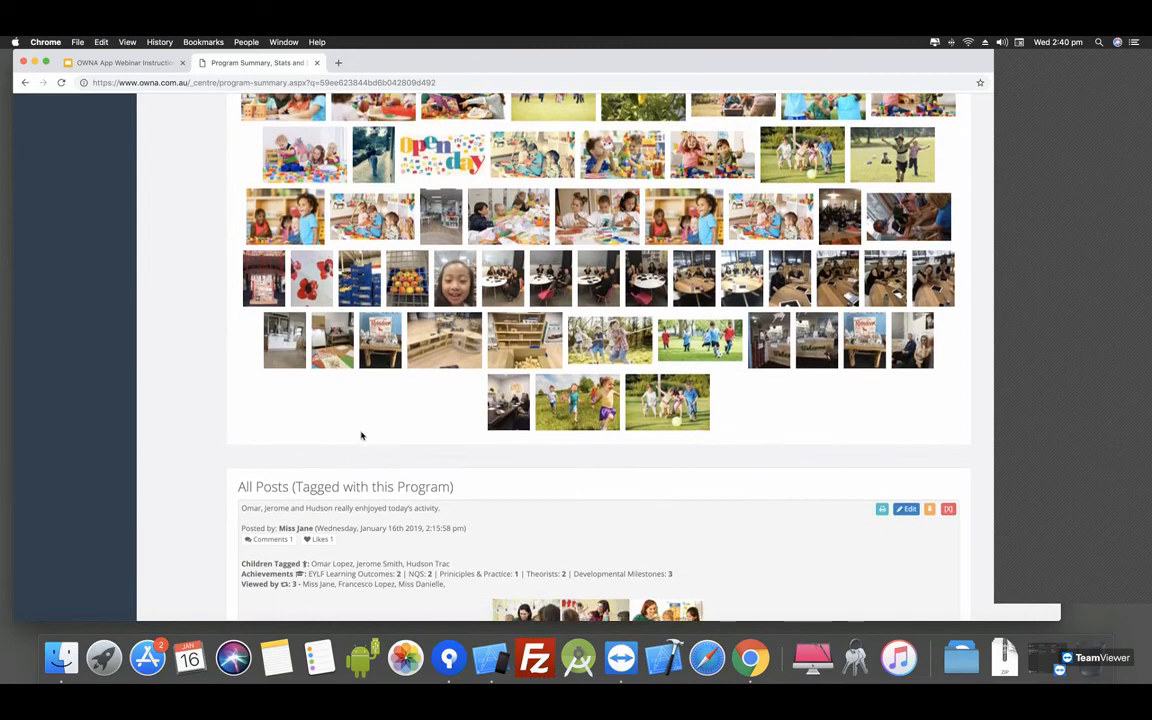
{"action": "scroll", "scroll_direction": "down", "scroll_amount": 3}
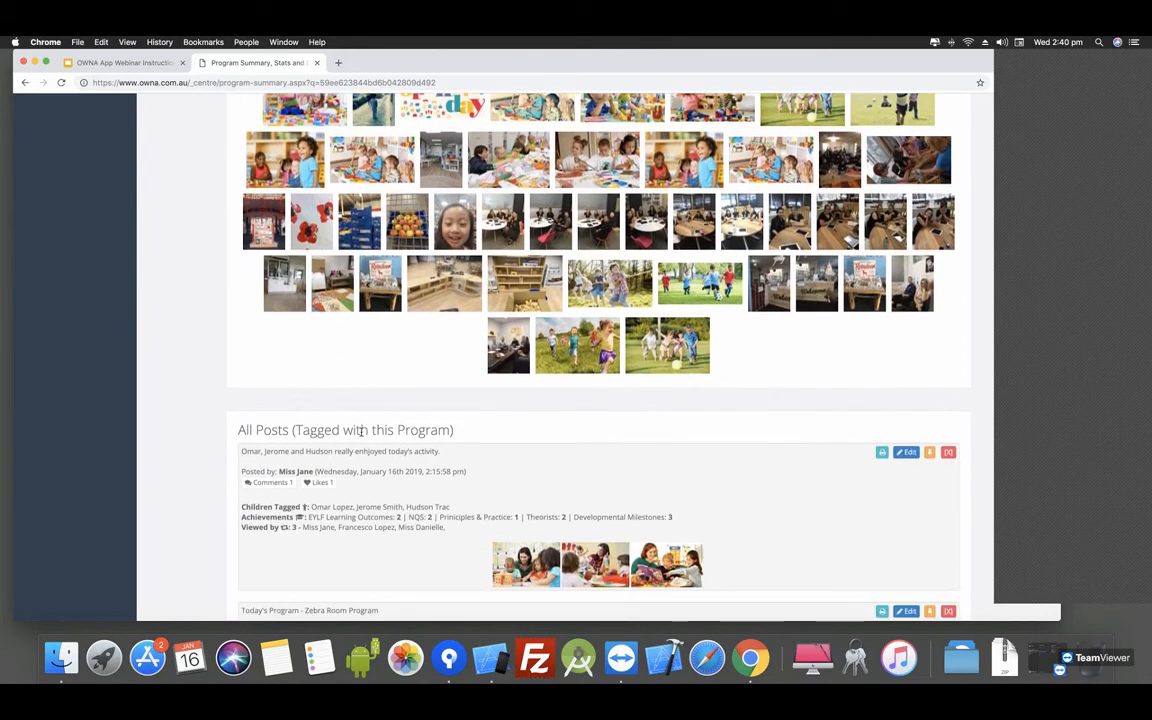
{"action": "scroll", "scroll_direction": "down", "scroll_amount": 3}
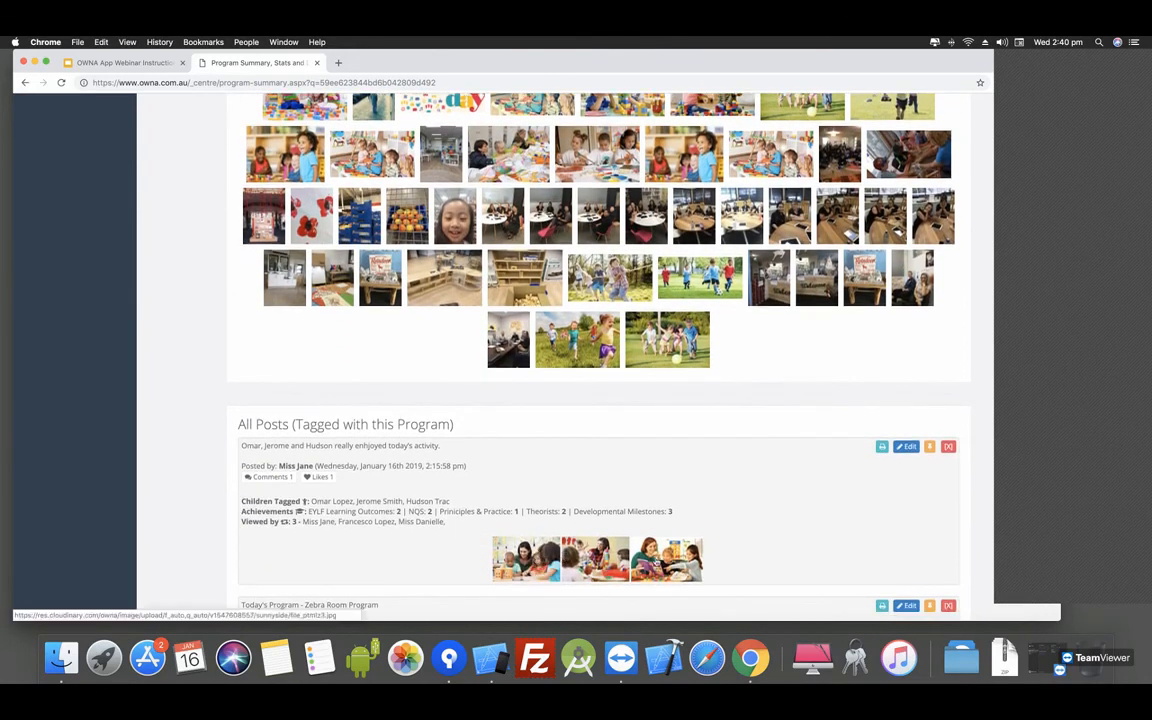
{"action": "scroll", "scroll_direction": "down", "scroll_amount": 3}
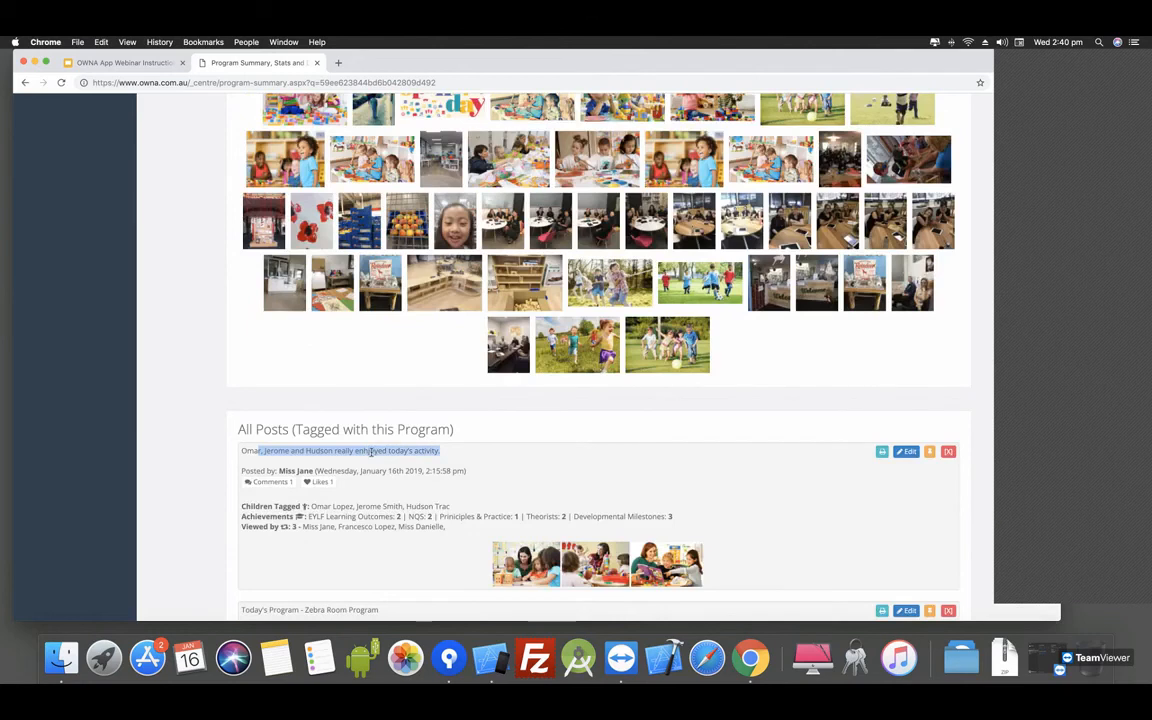
{"action": "mouse_move", "coordinate": [428, 474]}
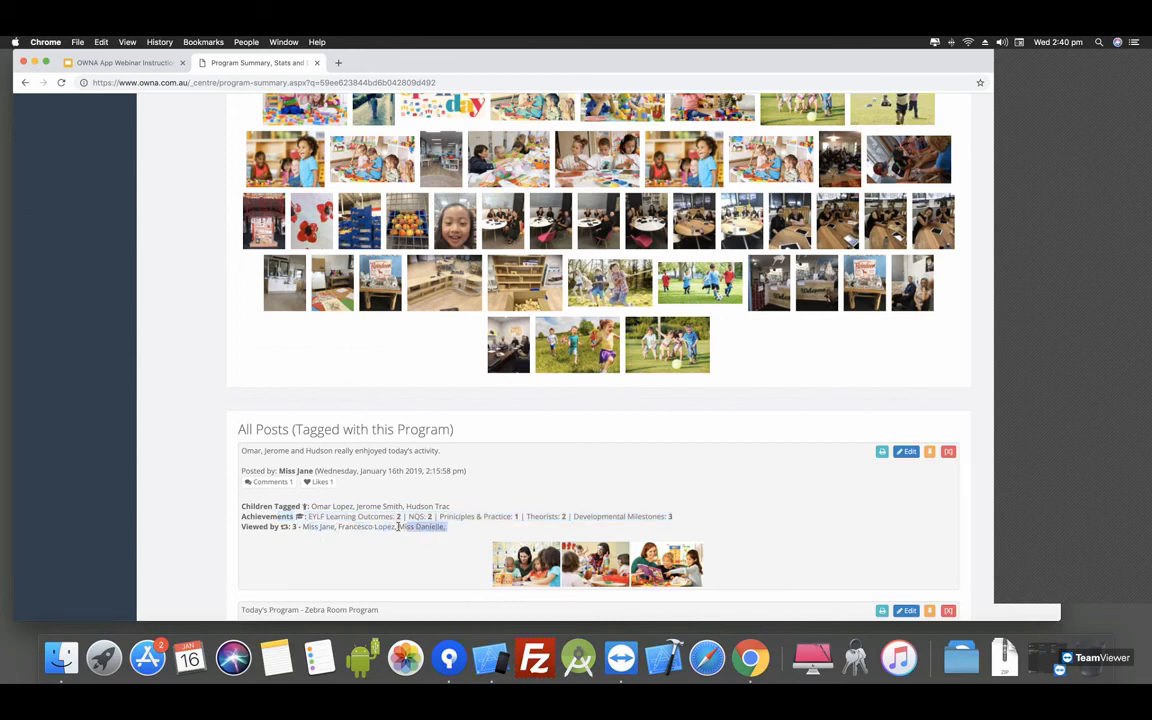
{"action": "double_click", "coordinate": [420, 528]}
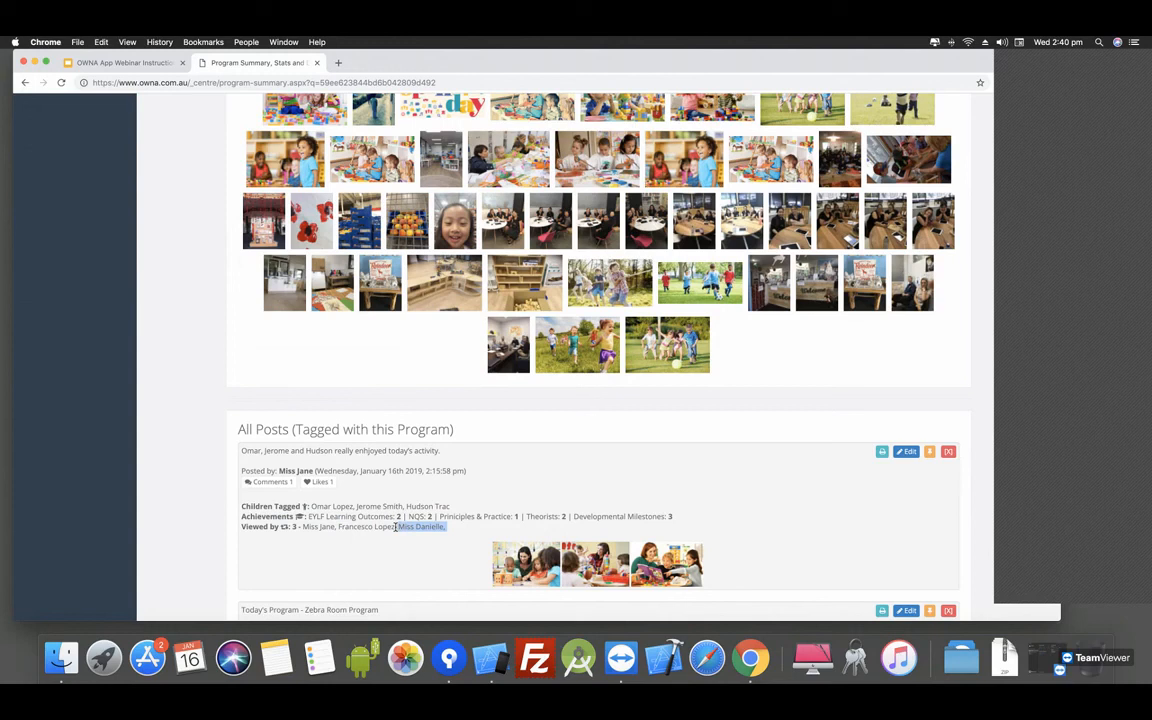
{"action": "scroll", "scroll_direction": "down", "scroll_amount": 3}
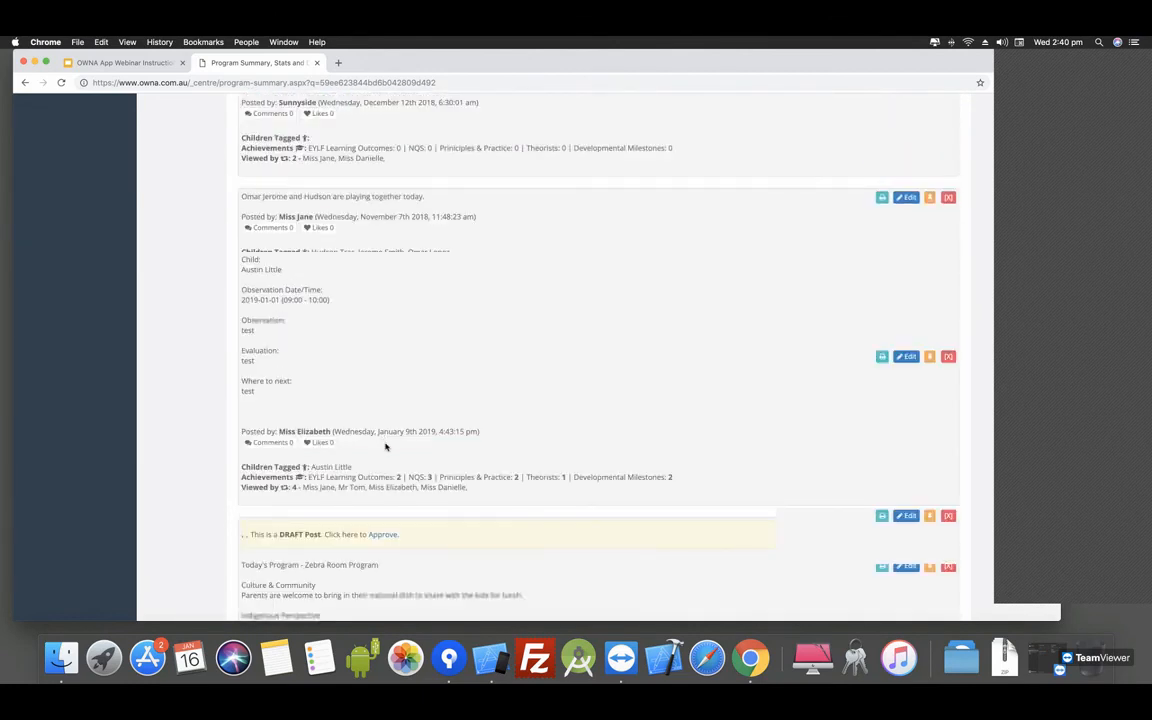
- Continue through the tagged posts past Load more Posts to the All Comments table
{"action": "scroll", "scroll_direction": "down", "scroll_amount": 3}
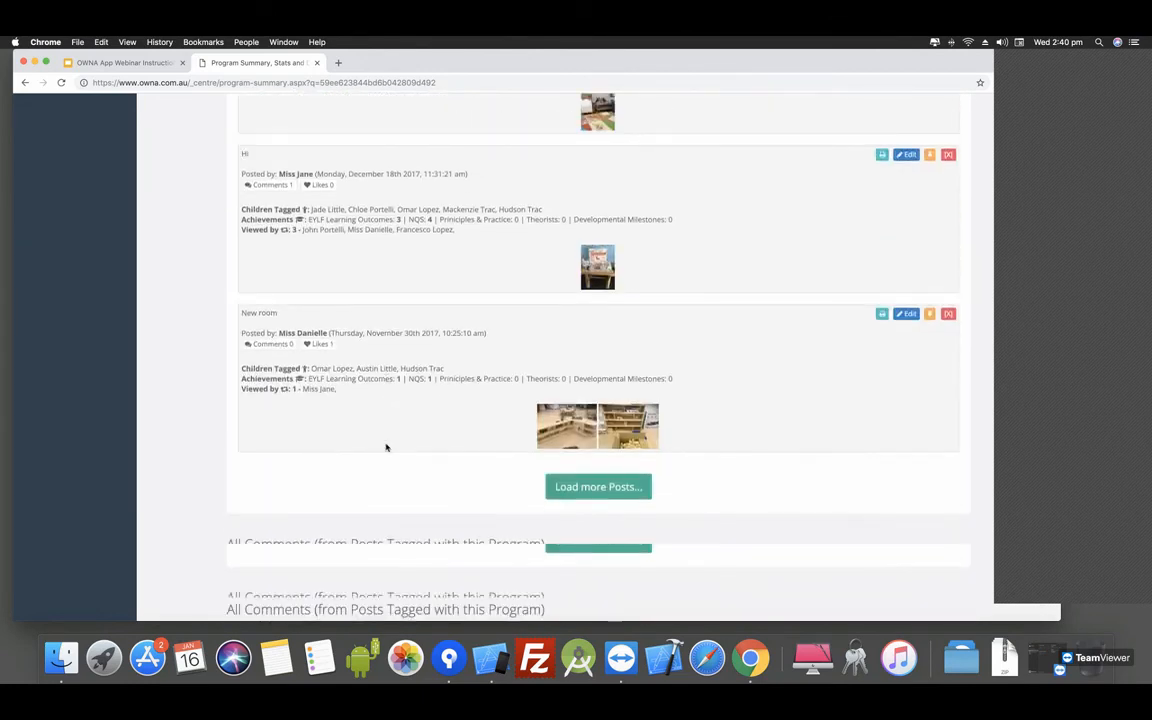
{"action": "scroll", "scroll_direction": "down", "scroll_amount": 3}
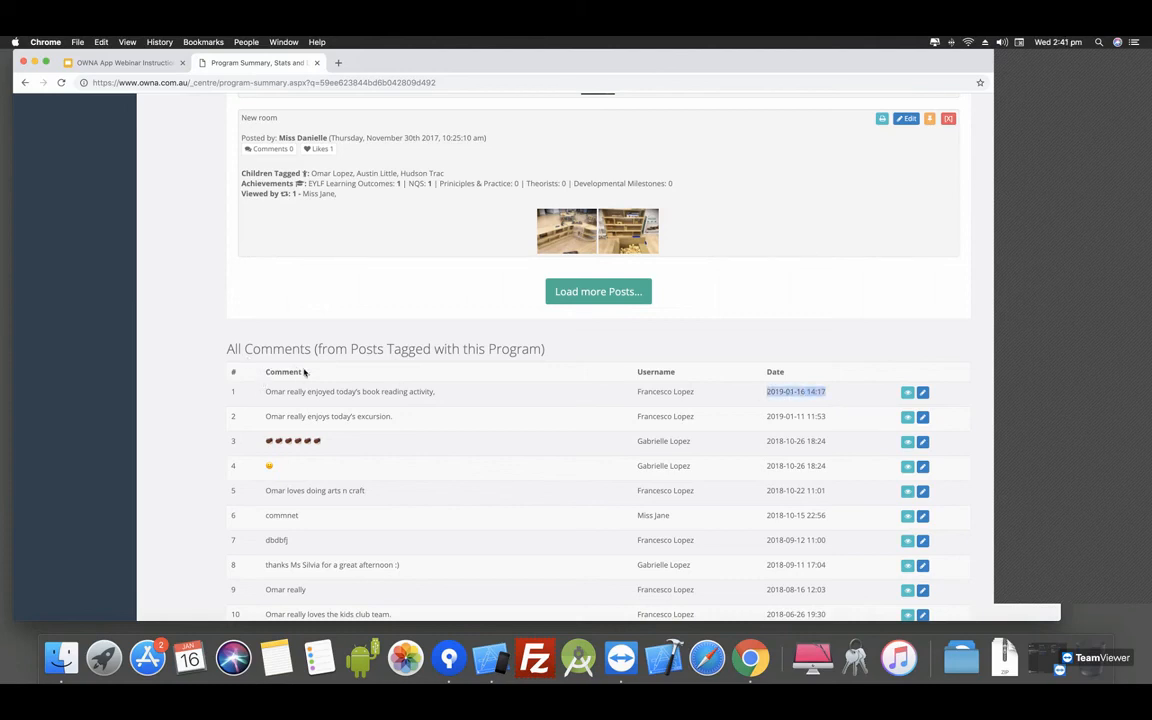
{"action": "scroll", "scroll_direction": "down", "scroll_amount": 3}
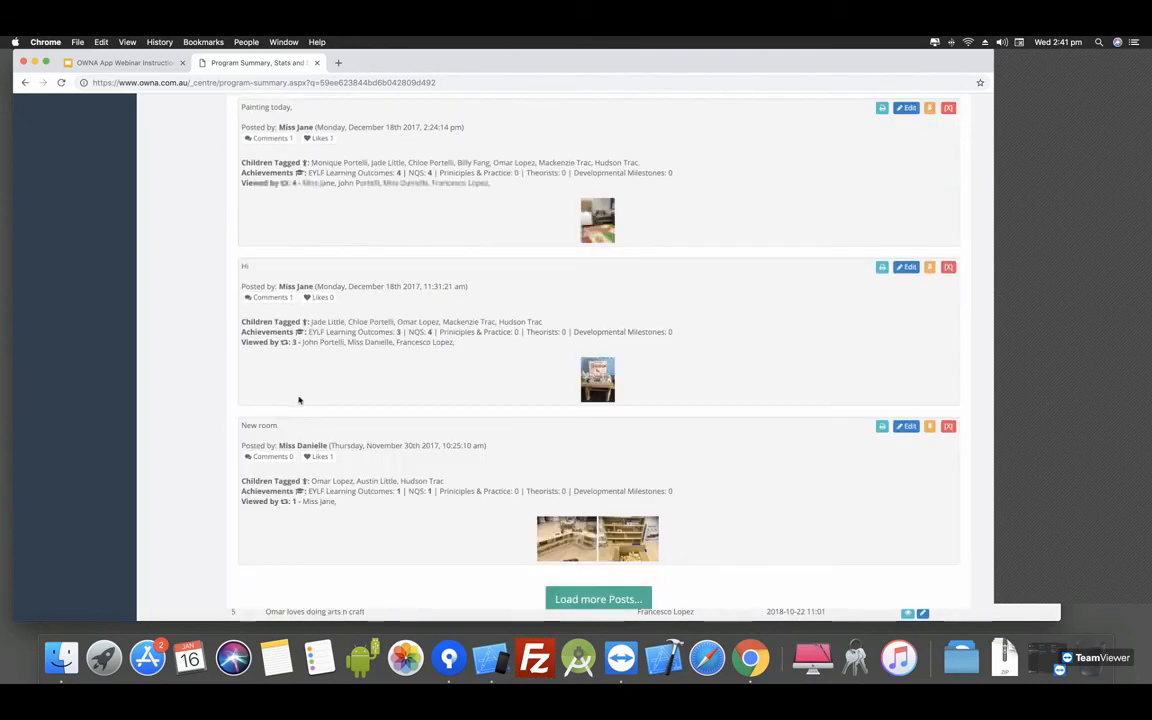
{"action": "left_click", "coordinate": [598, 600]}
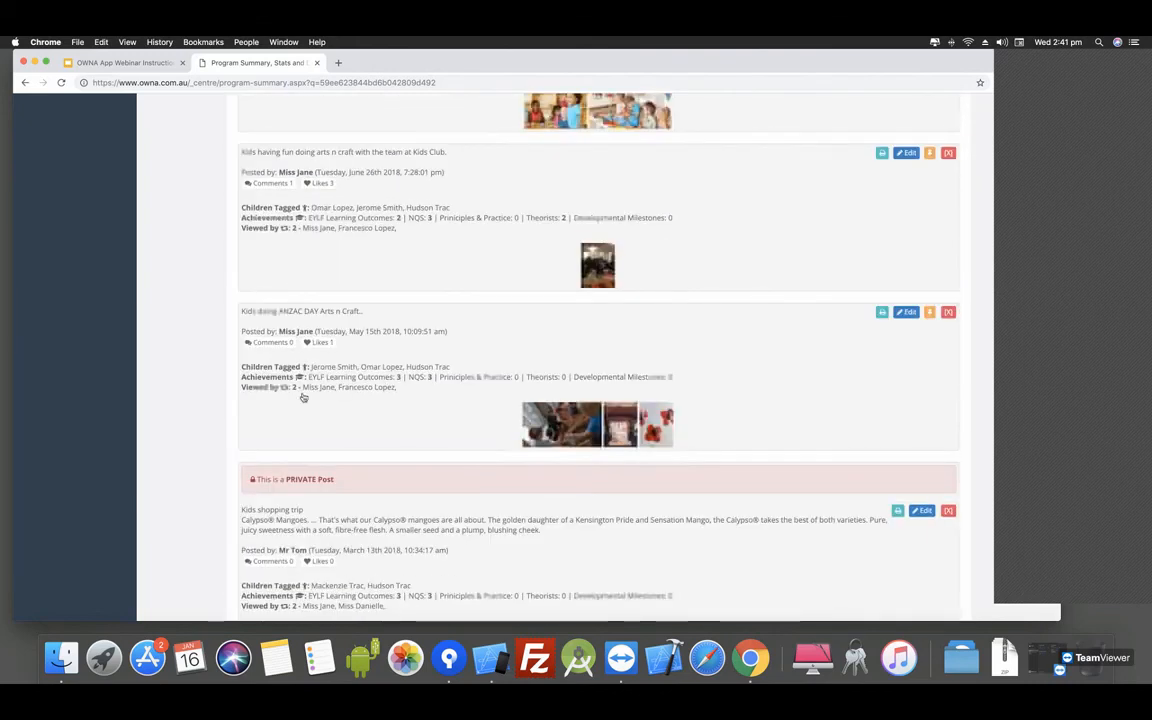